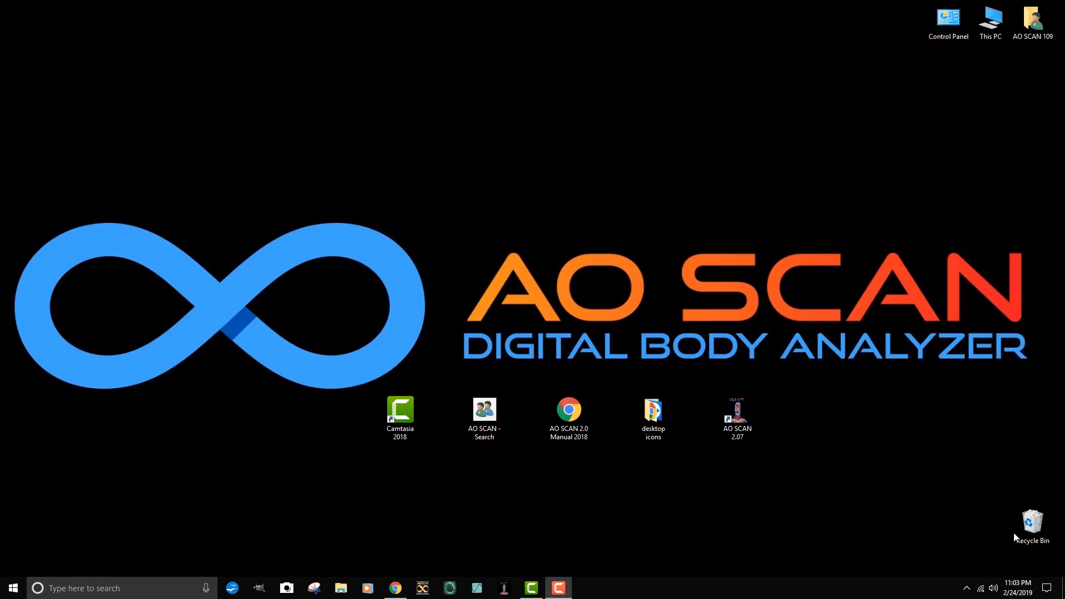
{"action": "mouse_move", "coordinate": [879, 488]}
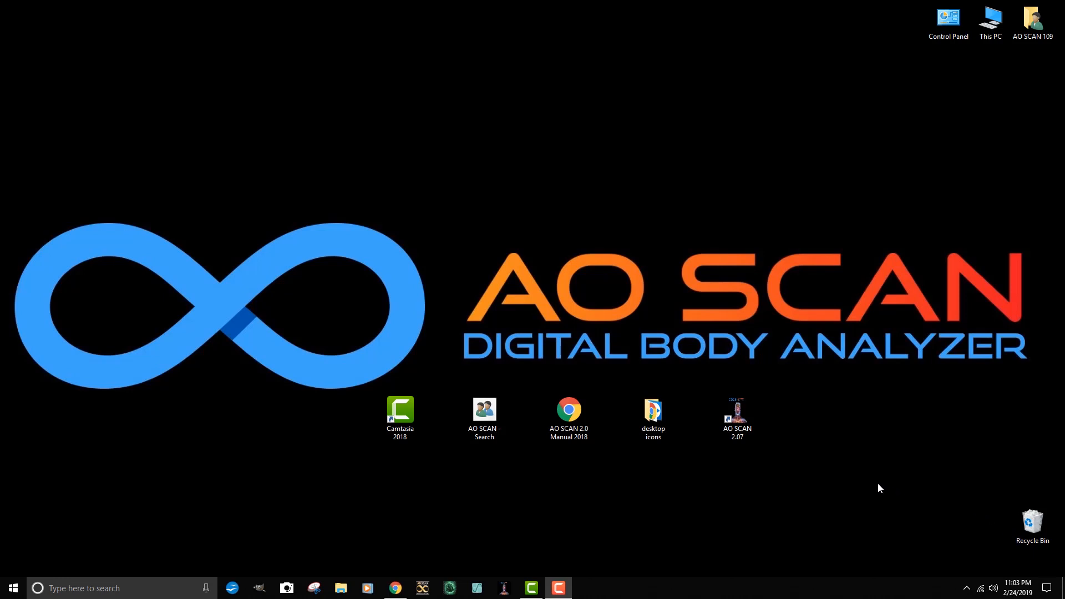
{"action": "mouse_move", "coordinate": [741, 450]}
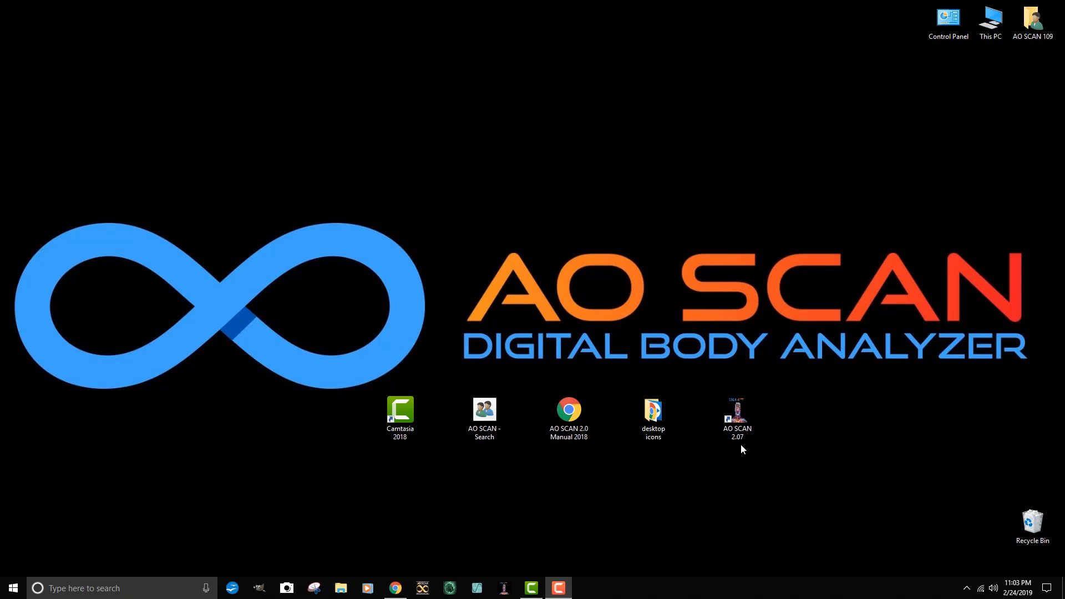
Bring up the context menu for the AO SCAN 2.07 desktop shortcut
{"action": "left_click", "coordinate": [737, 413]}
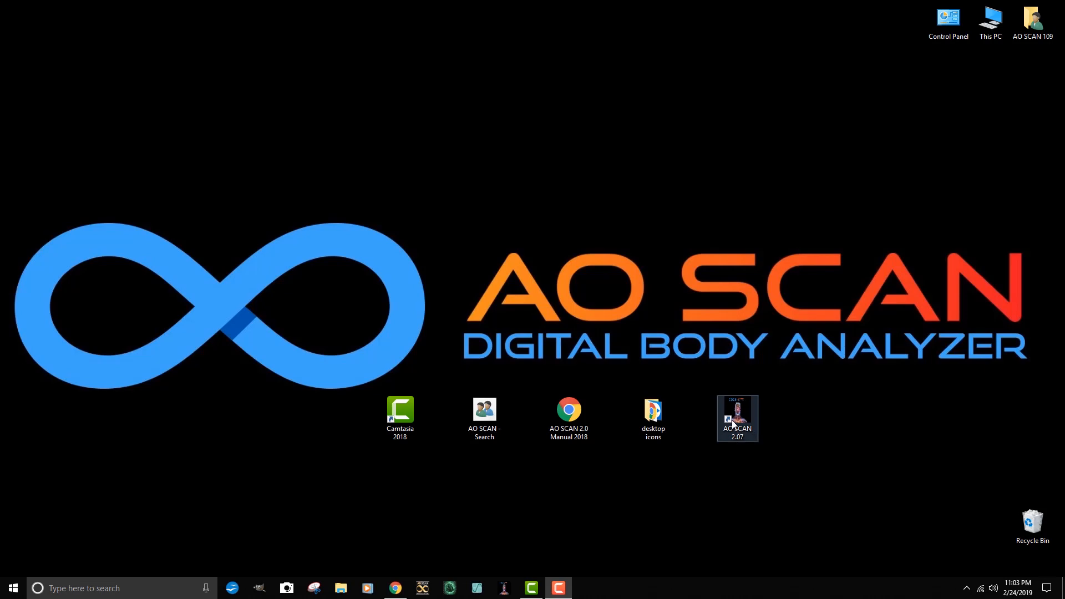
{"action": "right_click", "coordinate": [736, 418]}
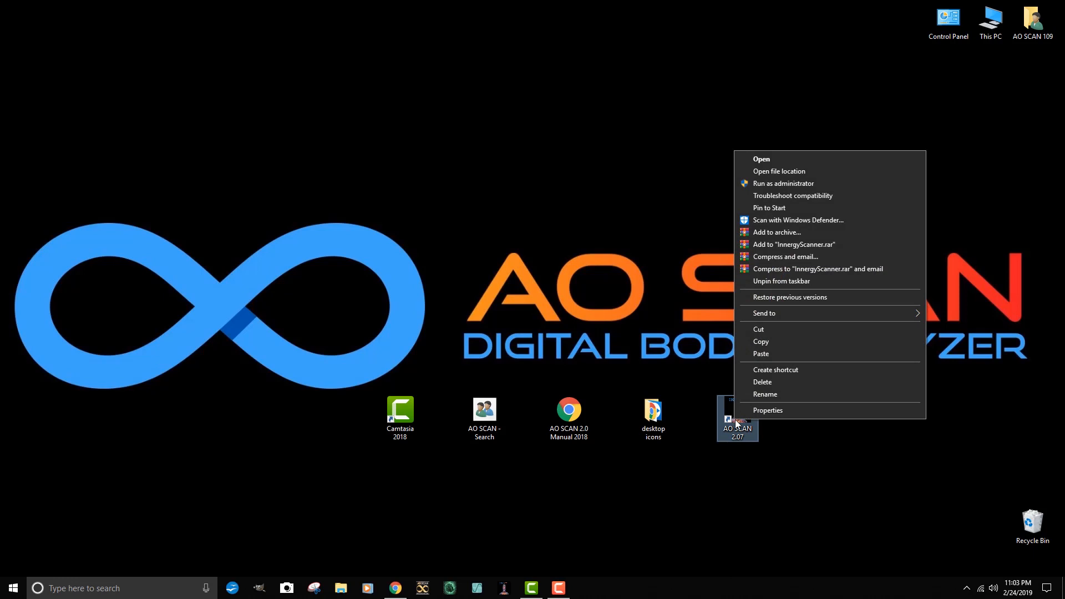
{"action": "mouse_move", "coordinate": [796, 176]}
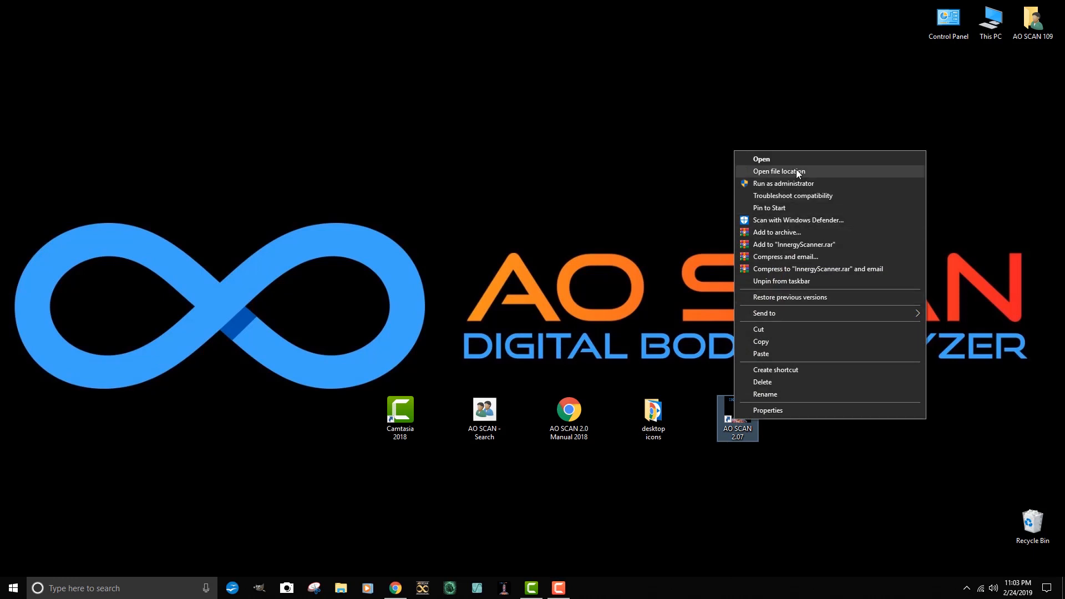
Open the shortcut's file location, C:\EXESupport, with InnergyScanner highlighted
{"action": "left_click", "coordinate": [779, 171]}
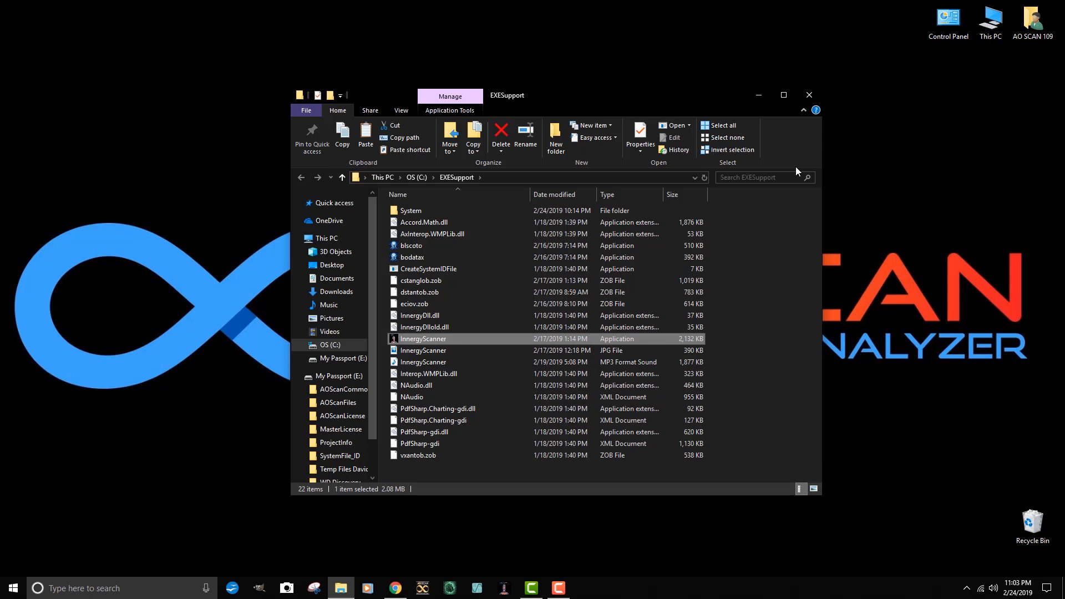
{"action": "mouse_move", "coordinate": [793, 172]}
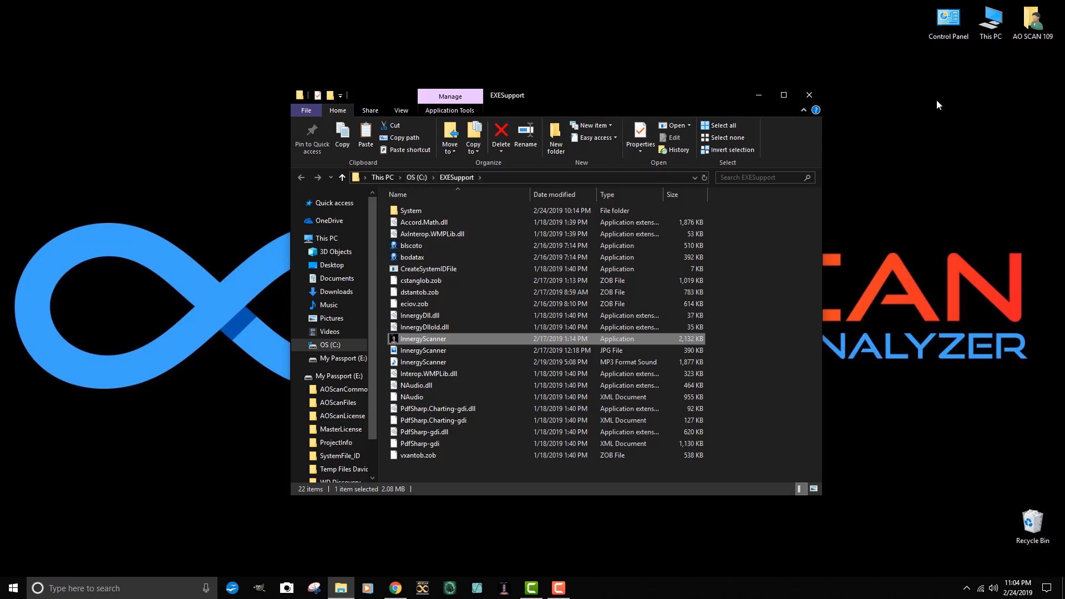
{"action": "left_click", "coordinate": [1032, 20]}
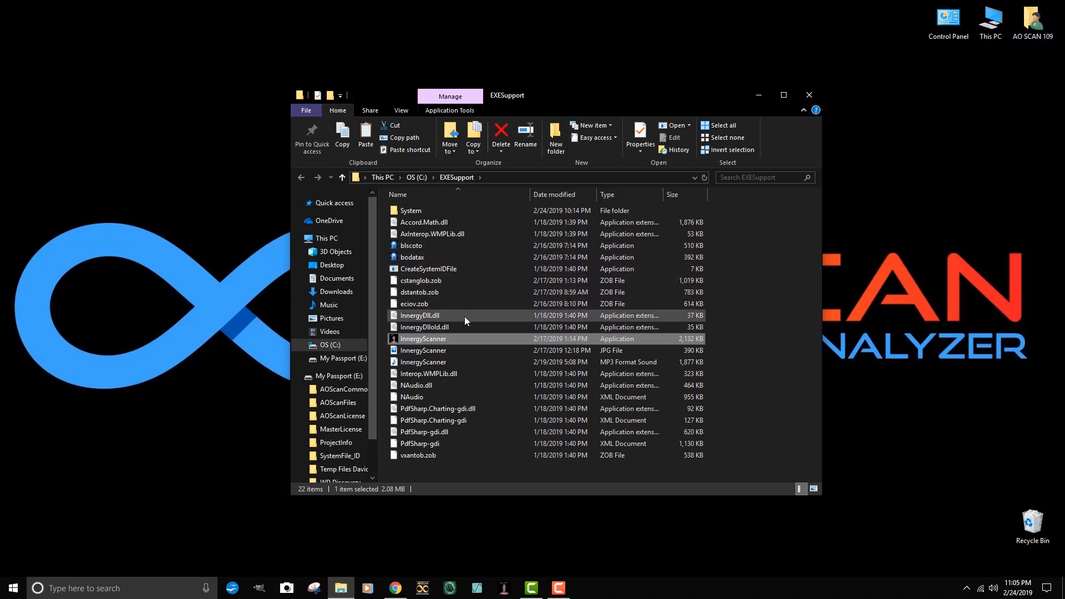
{"action": "mouse_move", "coordinate": [447, 211]}
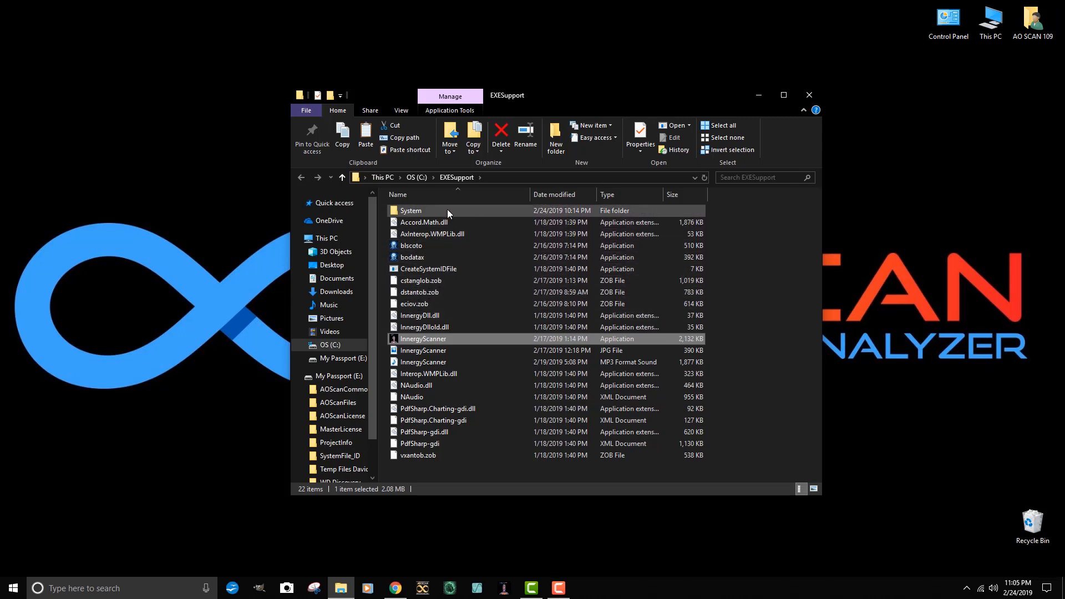
{"action": "mouse_move", "coordinate": [444, 218]}
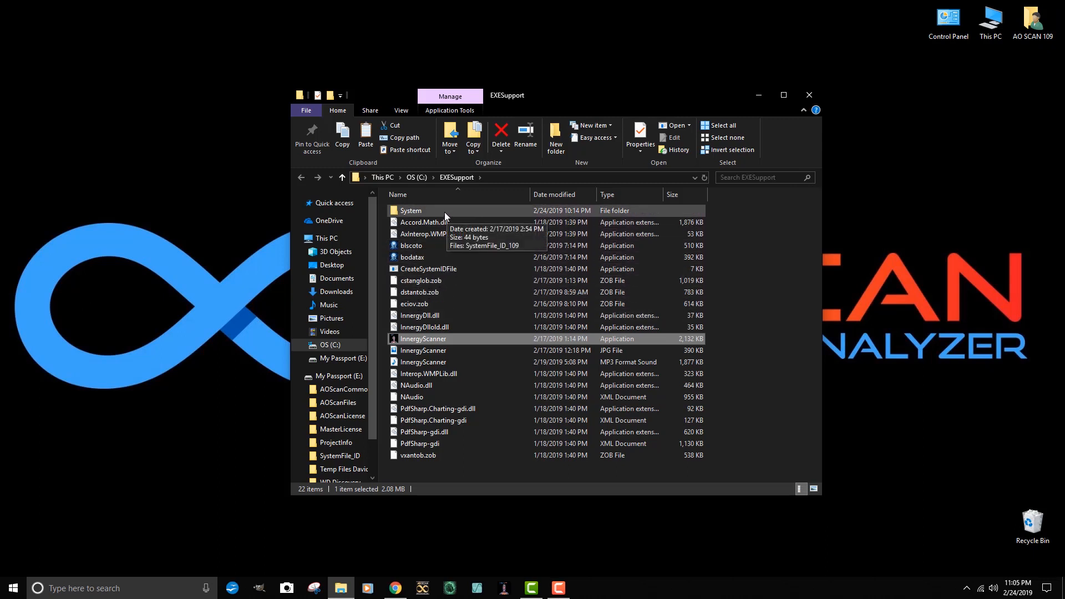
{"action": "double_click", "coordinate": [411, 210]}
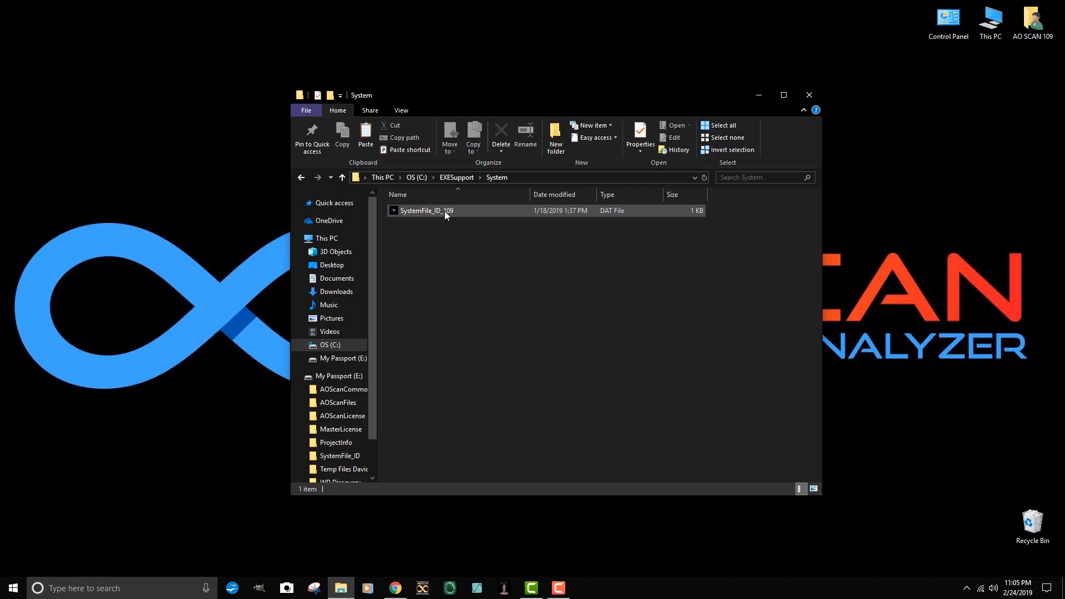
{"action": "mouse_move", "coordinate": [451, 218]}
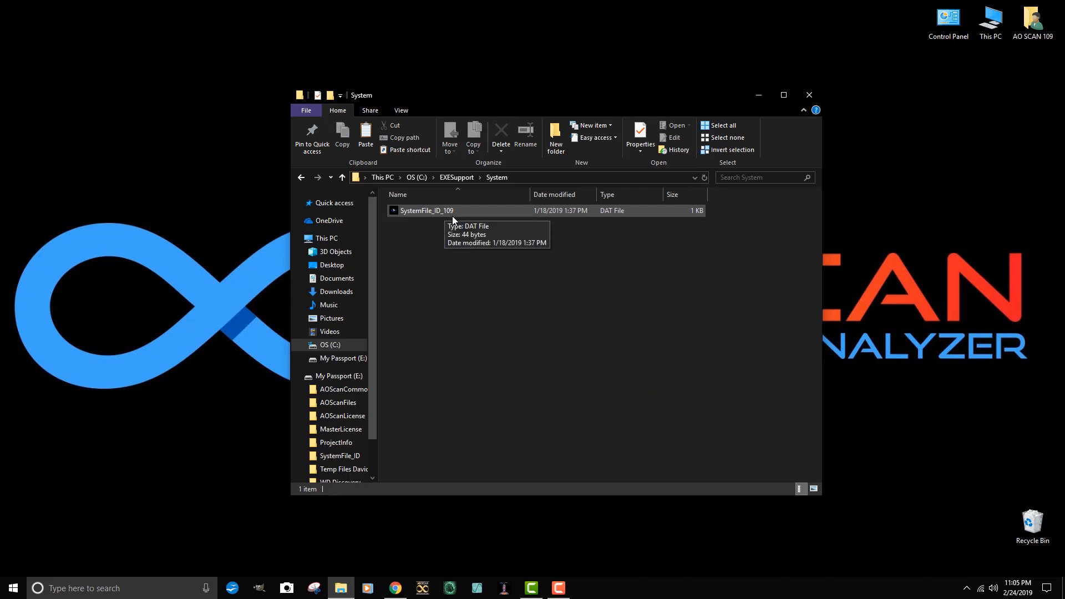
{"action": "mouse_move", "coordinate": [453, 214]}
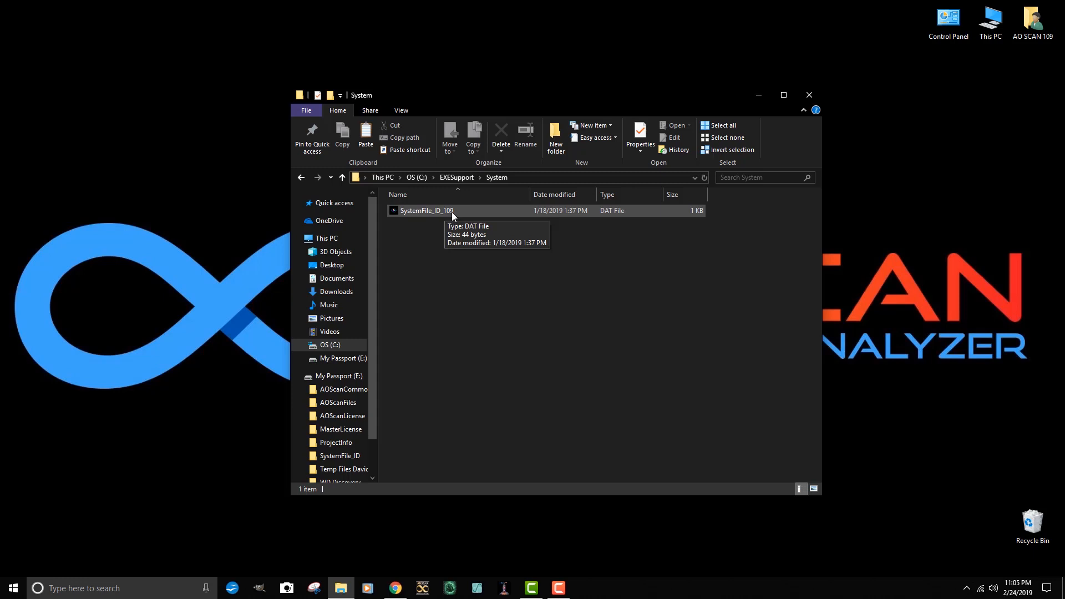
{"action": "mouse_move", "coordinate": [416, 178]}
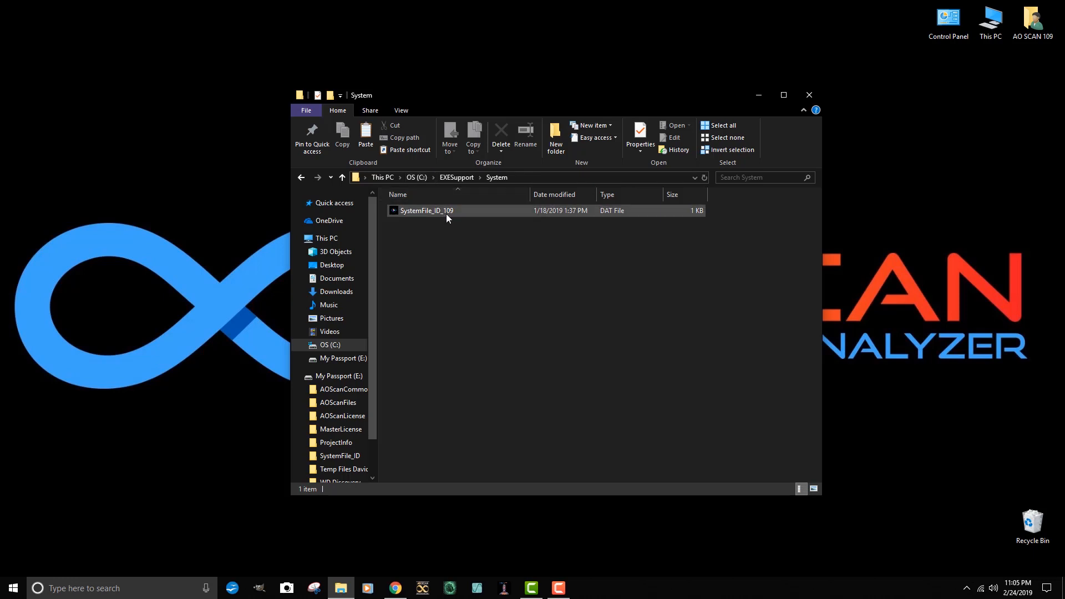
{"action": "mouse_move", "coordinate": [426, 210]}
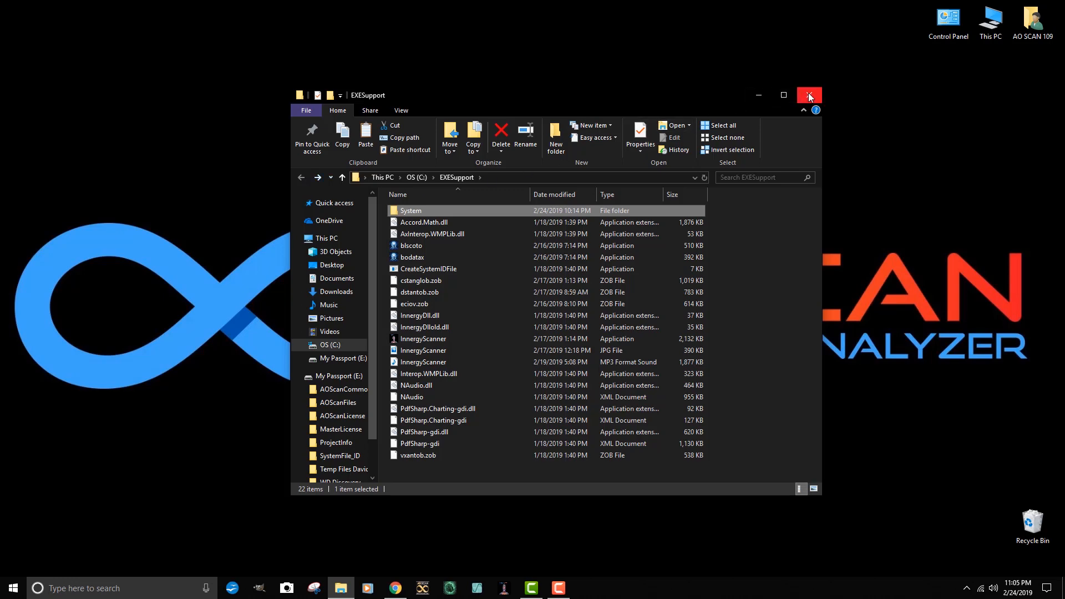
Close the EXESupport File Explorer window to return to the desktop
{"action": "left_click", "coordinate": [809, 96]}
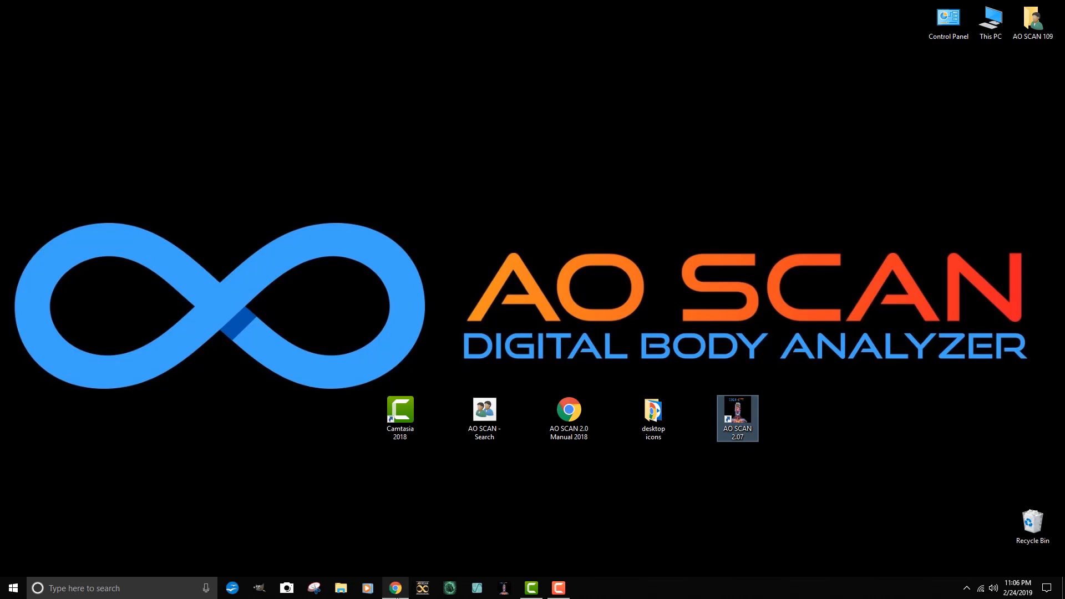
Bring up Gmail and open the March 2019 Monthly Code Update email
{"action": "left_click", "coordinate": [395, 588]}
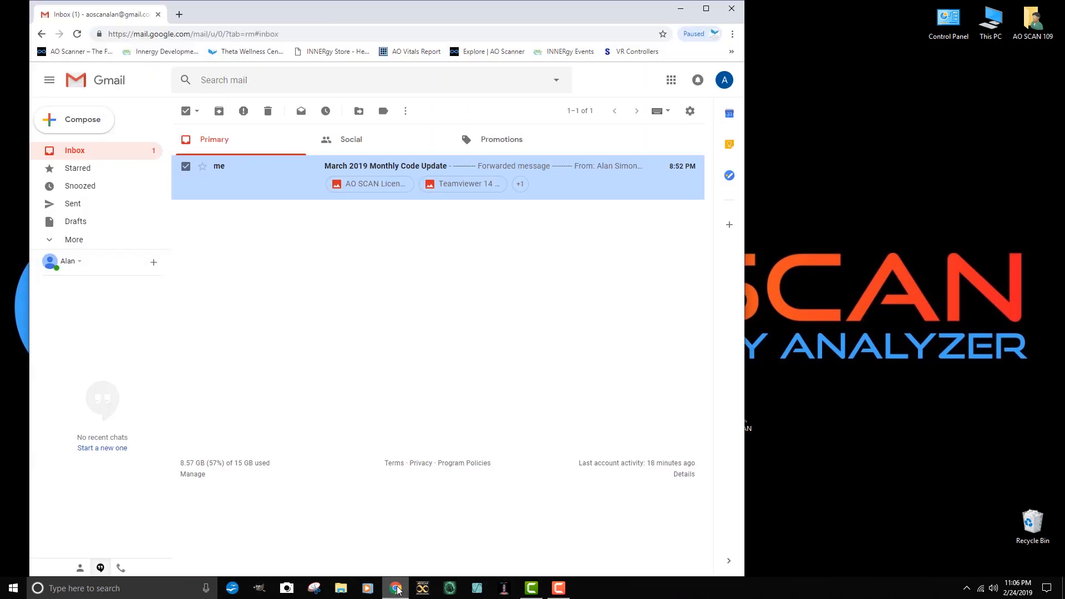
{"action": "mouse_move", "coordinate": [374, 177]}
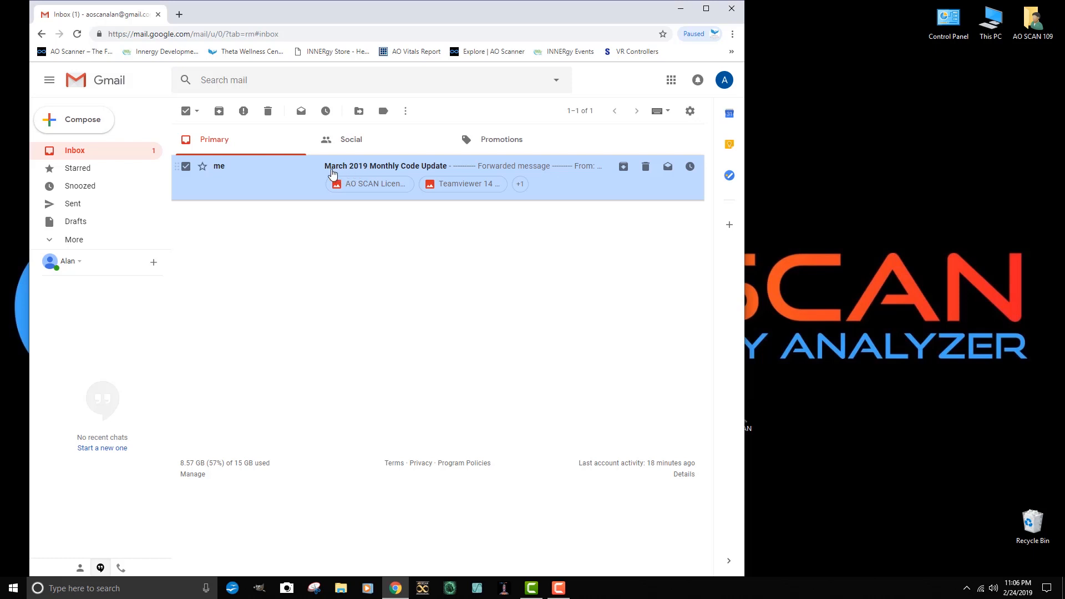
{"action": "mouse_move", "coordinate": [434, 173]}
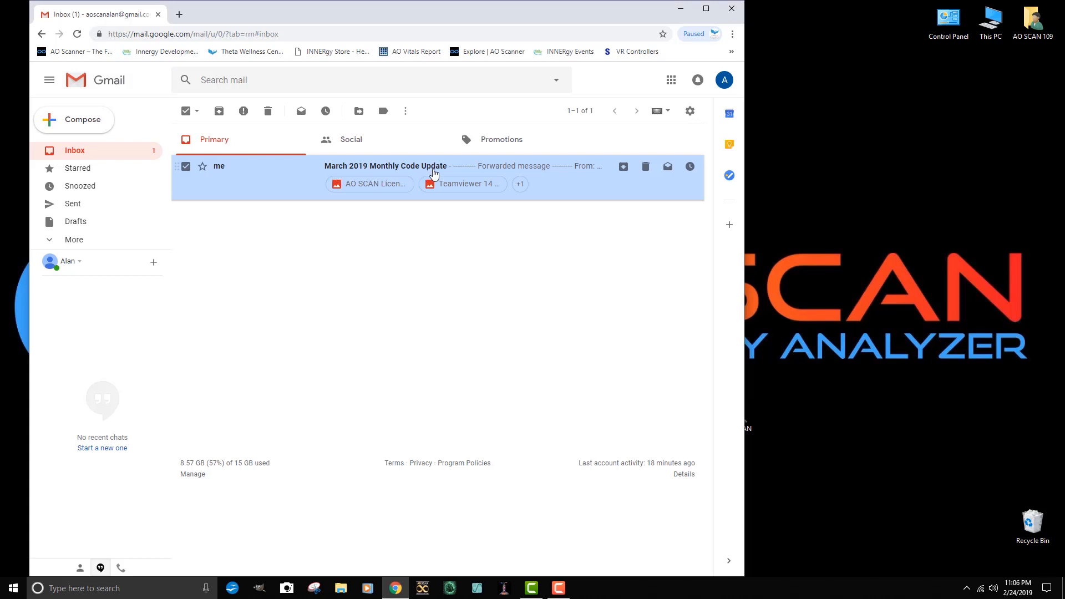
{"action": "mouse_move", "coordinate": [367, 175]}
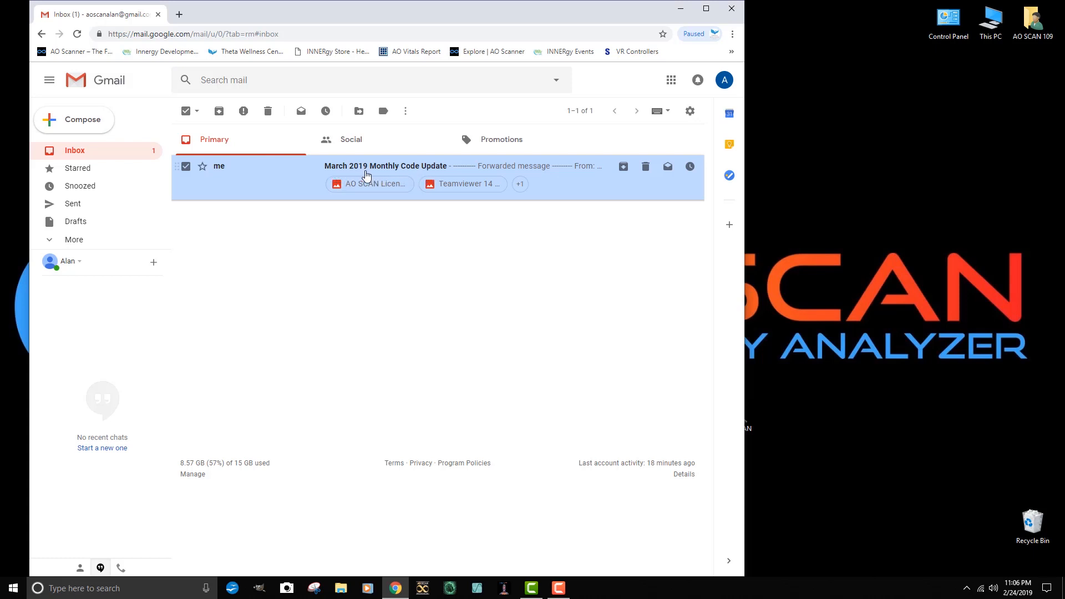
{"action": "mouse_move", "coordinate": [365, 176]}
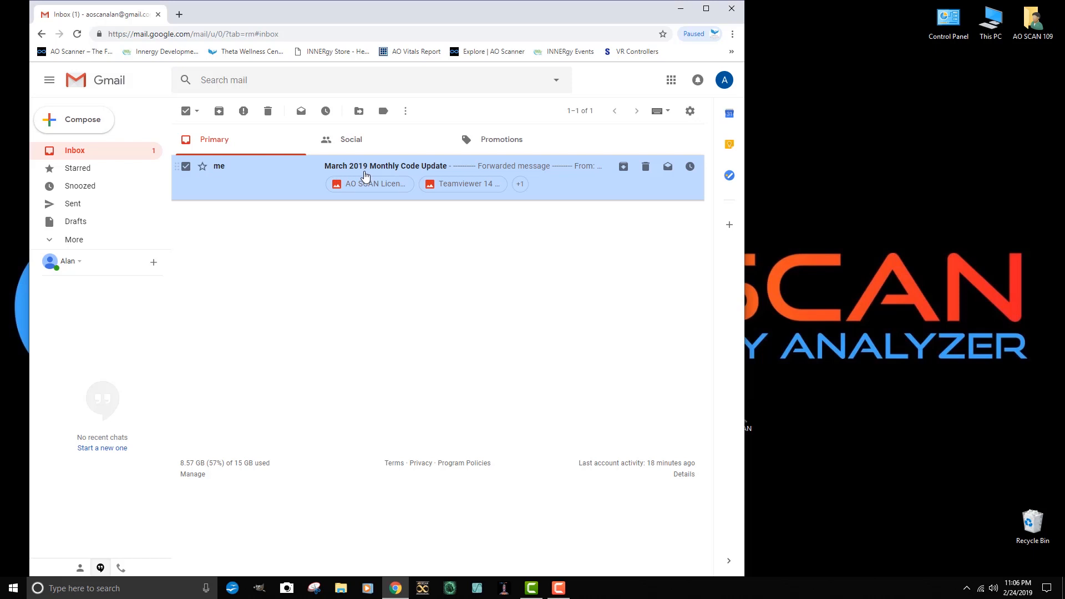
{"action": "left_click", "coordinate": [385, 165]}
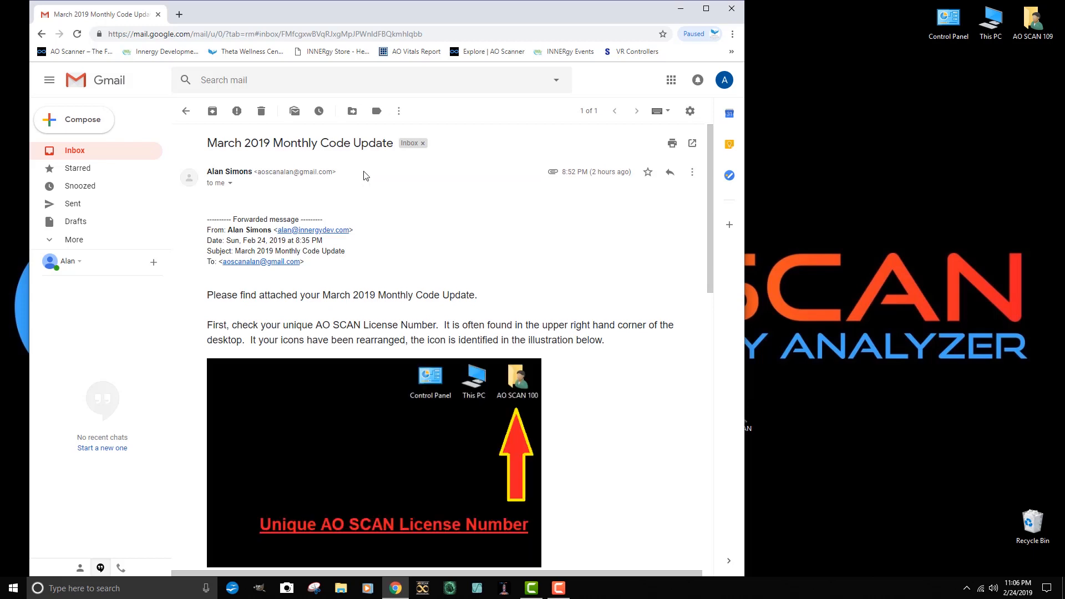
{"action": "mouse_move", "coordinate": [391, 266]}
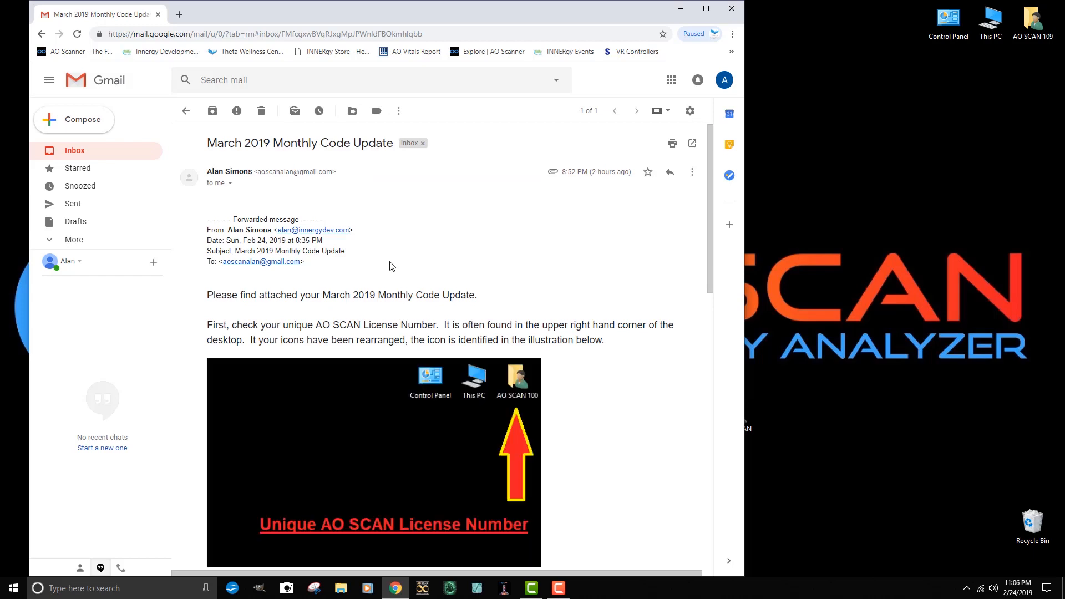
{"action": "scroll", "scroll_direction": "down", "scroll_amount": 3}
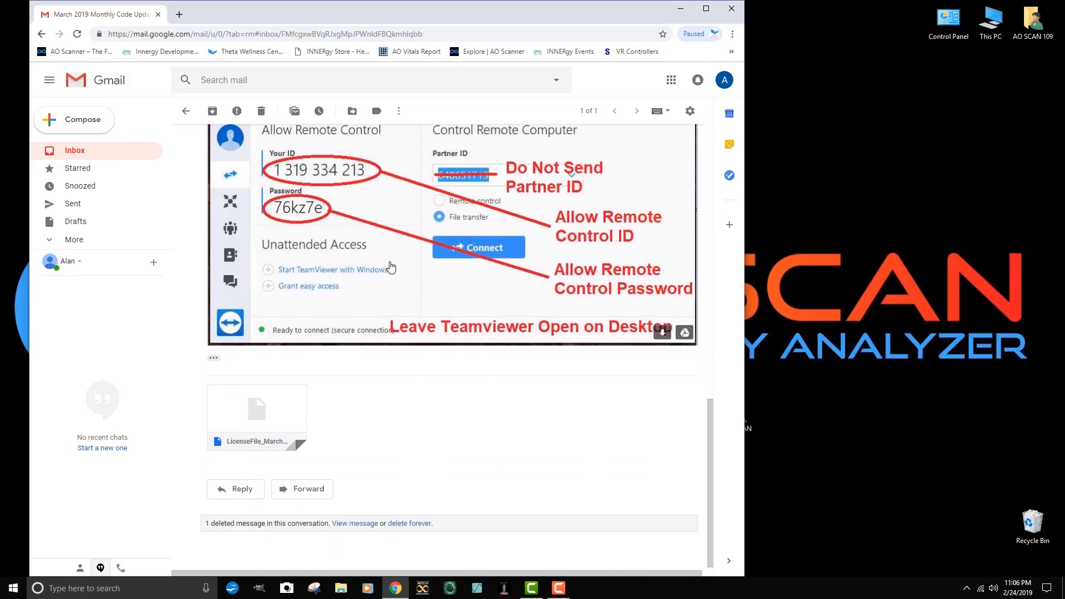
{"action": "mouse_move", "coordinate": [353, 416]}
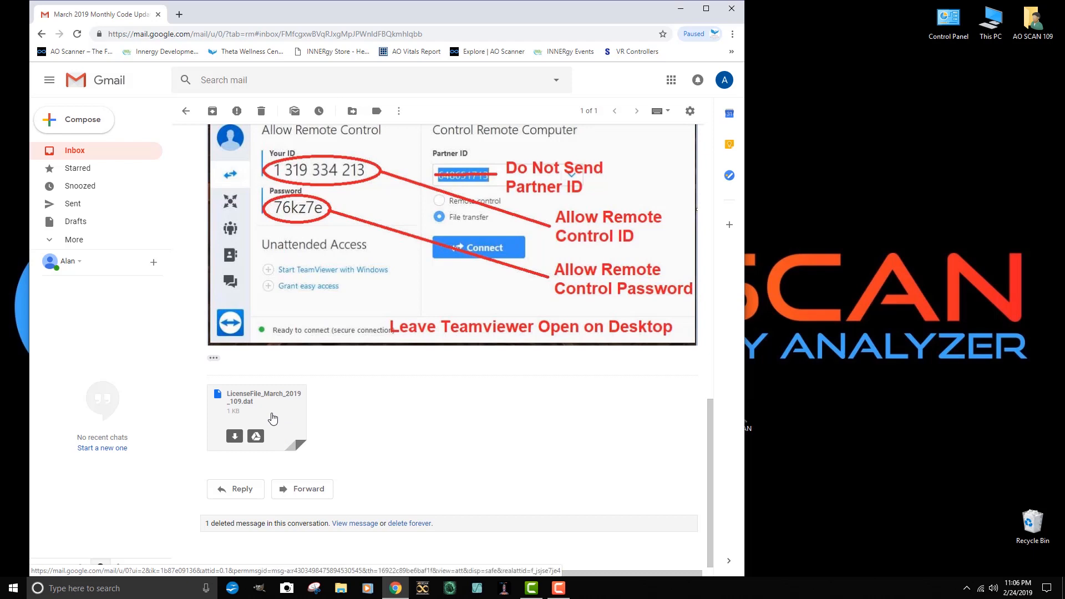
{"action": "mouse_move", "coordinate": [269, 418]}
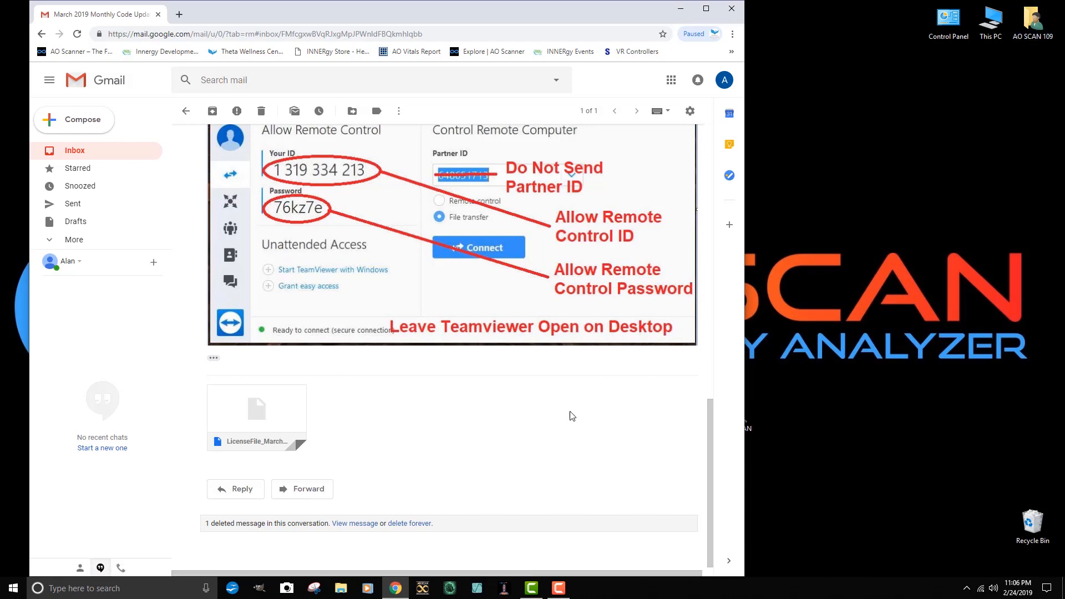
{"action": "mouse_move", "coordinate": [287, 416]}
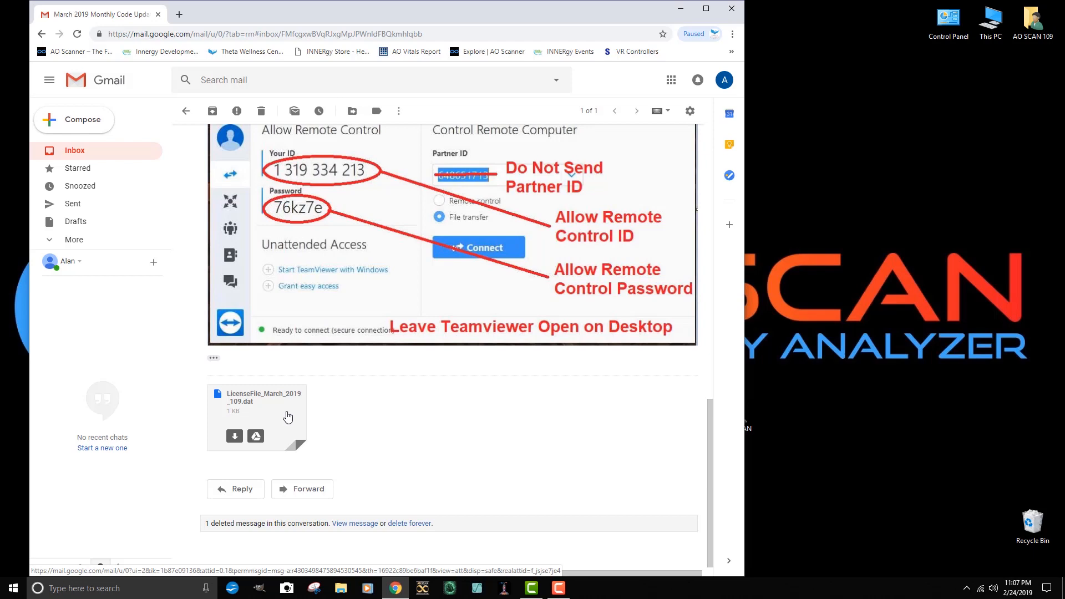
{"action": "mouse_move", "coordinate": [269, 411]}
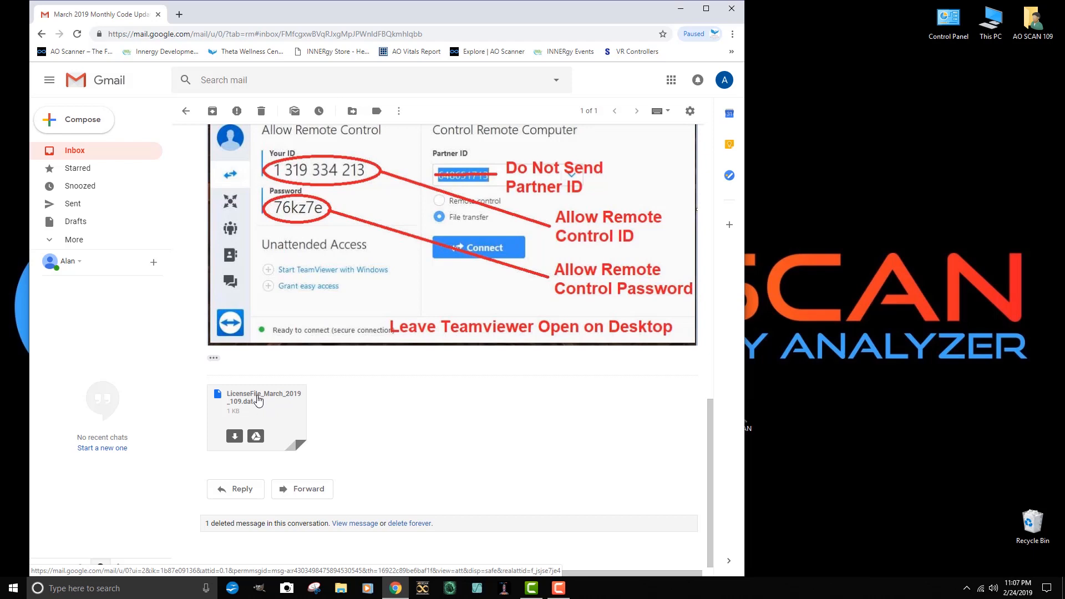
{"action": "mouse_move", "coordinate": [274, 400]}
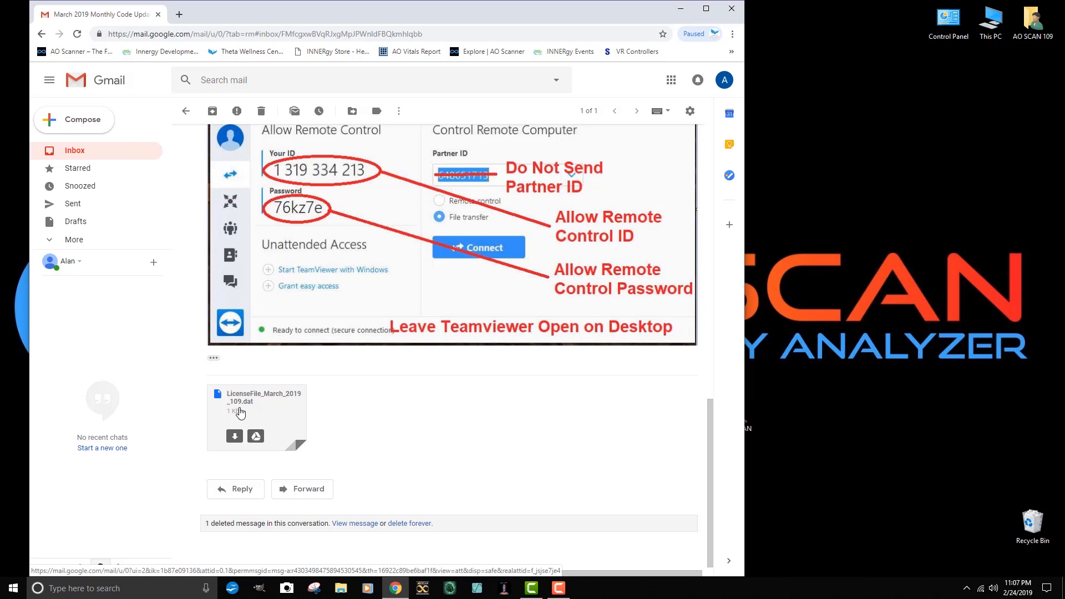
{"action": "mouse_move", "coordinate": [241, 409]}
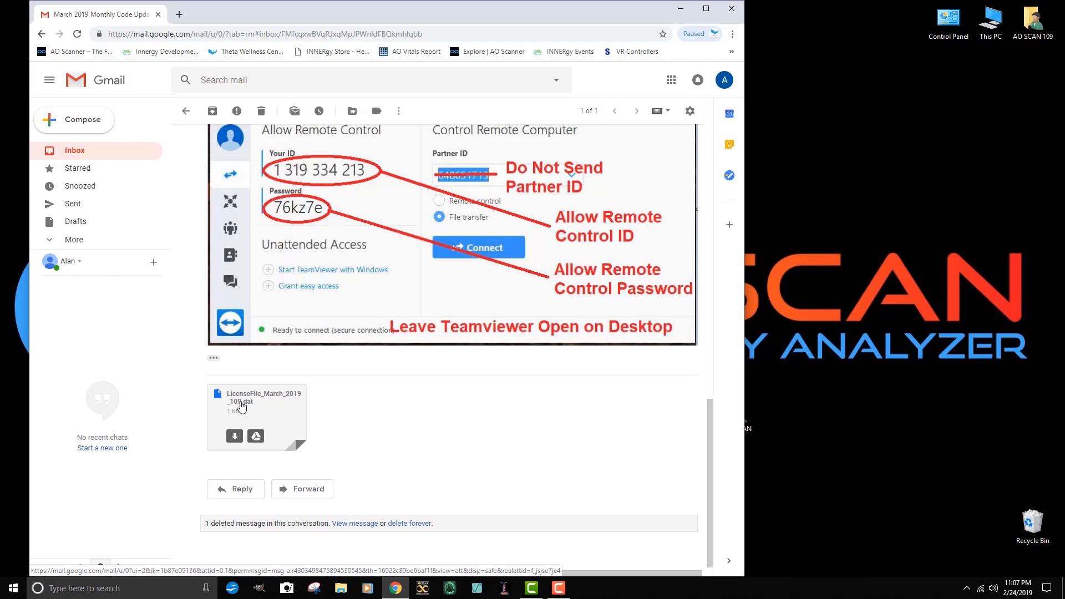
{"action": "mouse_move", "coordinate": [299, 401]}
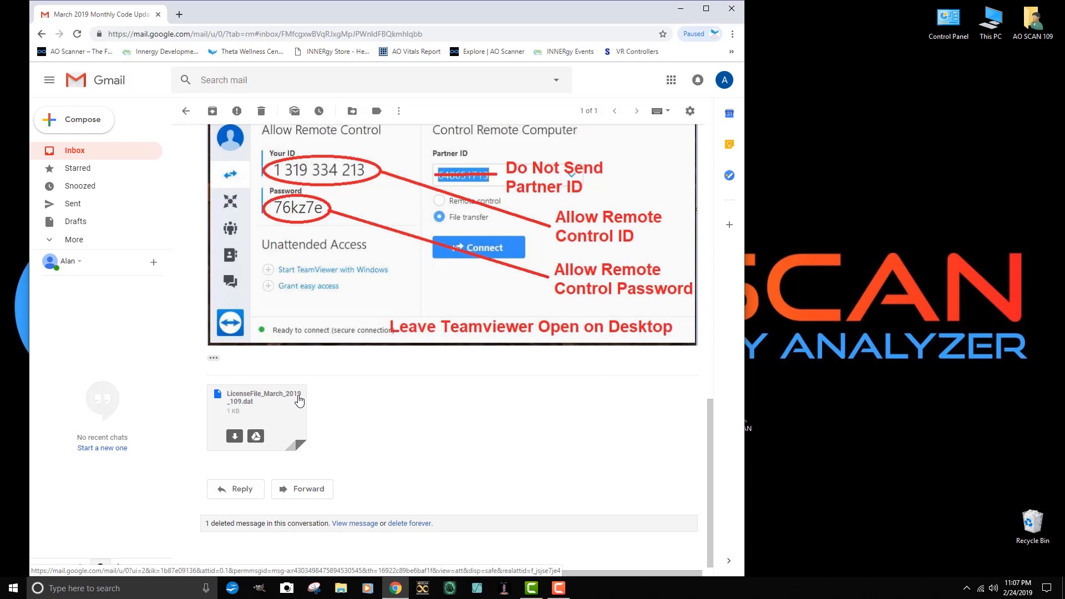
{"action": "mouse_move", "coordinate": [279, 402]}
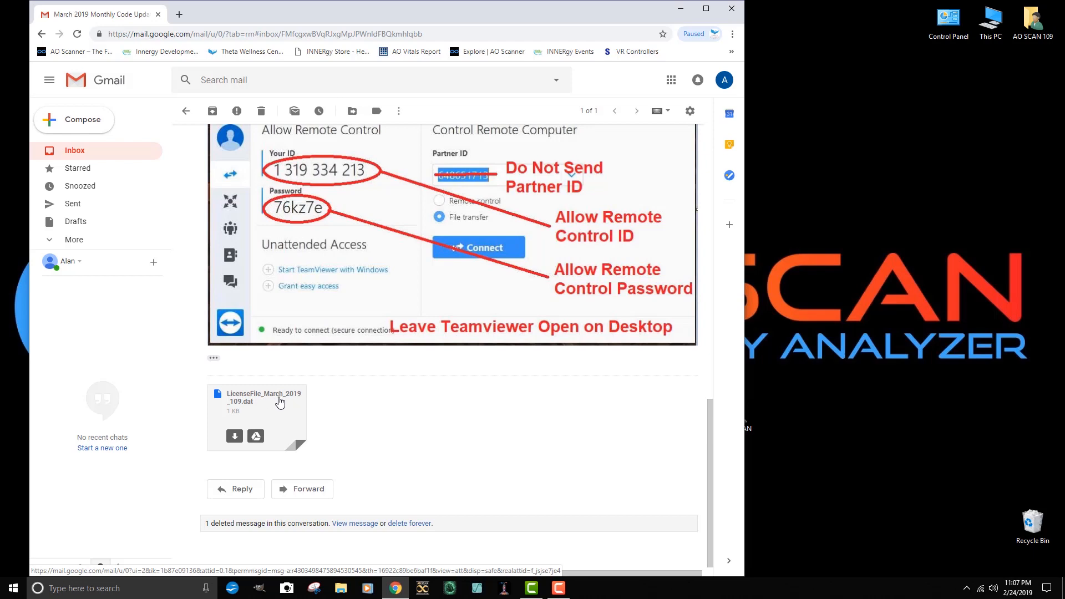
{"action": "mouse_move", "coordinate": [278, 402]}
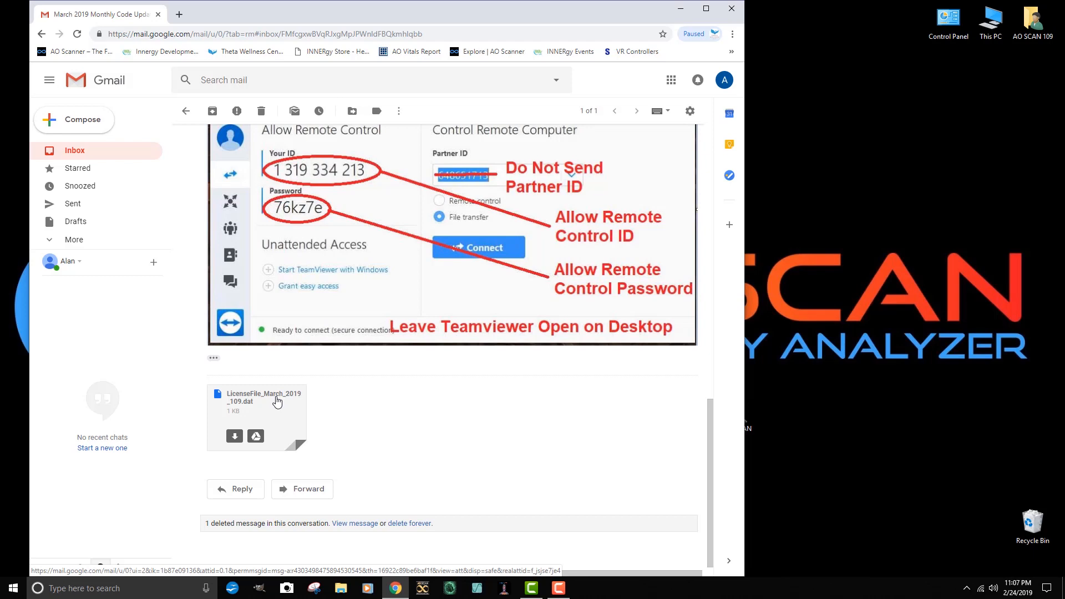
{"action": "mouse_move", "coordinate": [297, 392]}
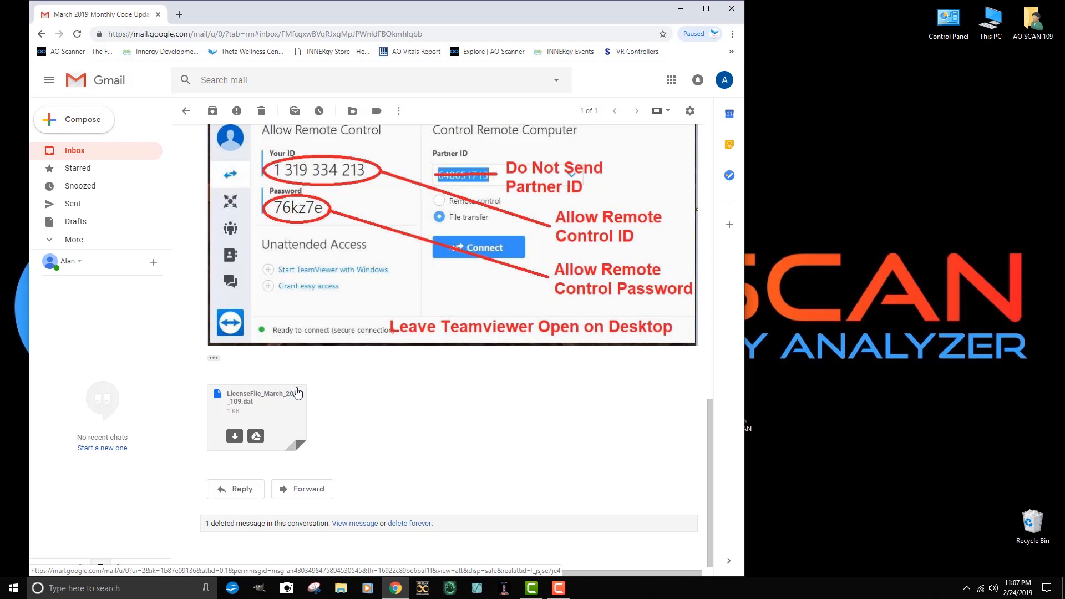
{"action": "mouse_move", "coordinate": [301, 403]}
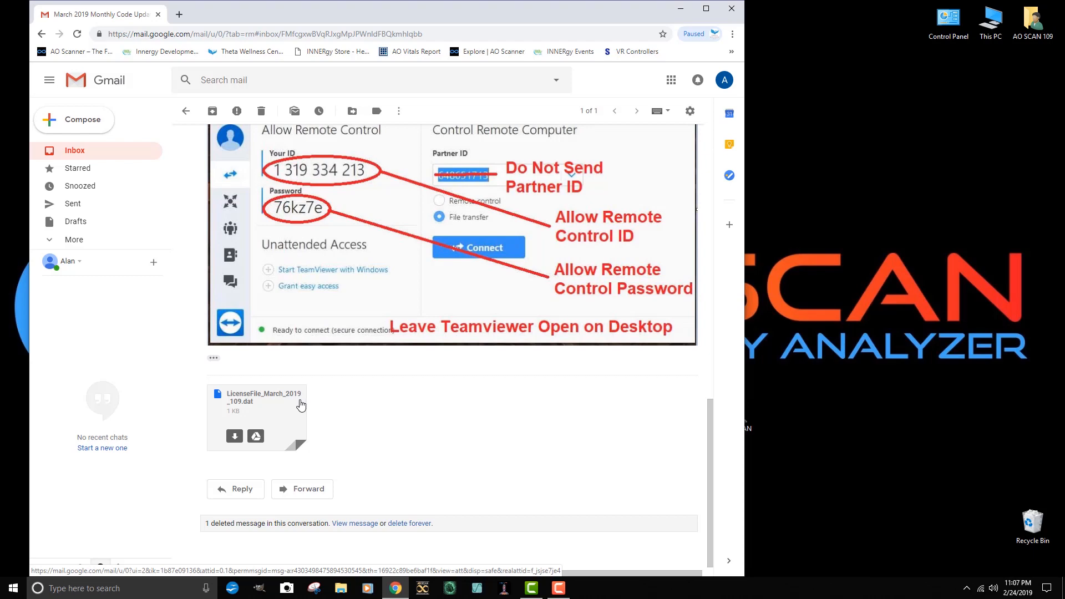
{"action": "mouse_move", "coordinate": [284, 396]}
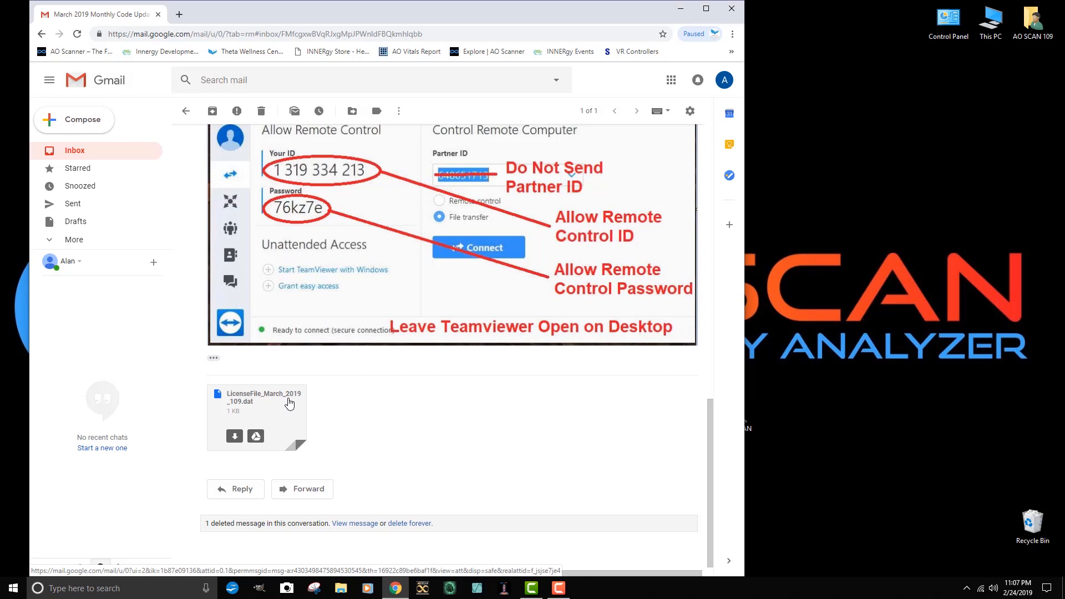
{"action": "mouse_move", "coordinate": [288, 404]}
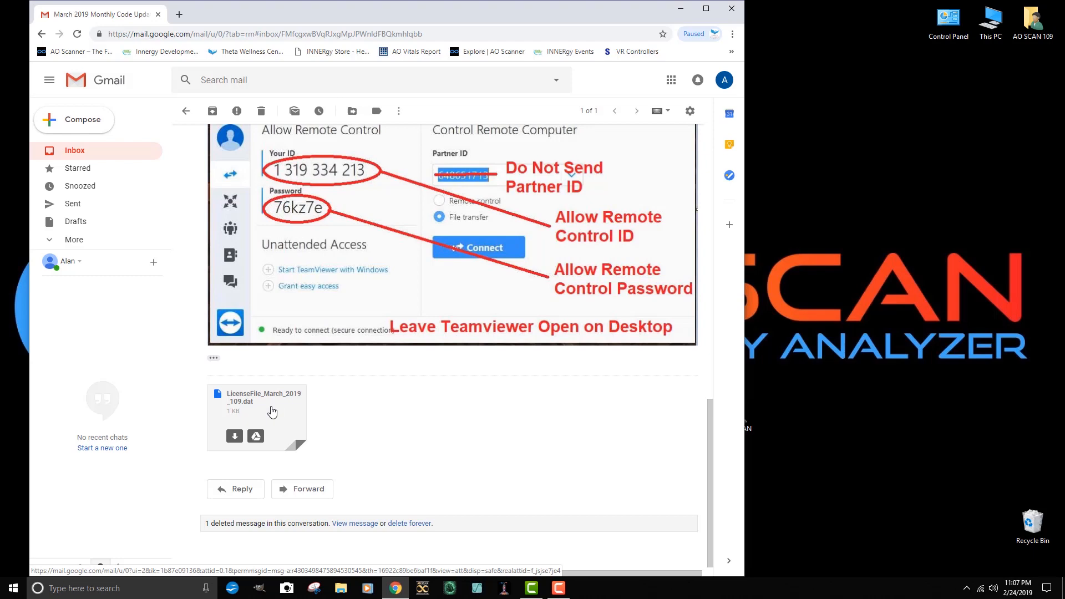
{"action": "mouse_move", "coordinate": [234, 436]}
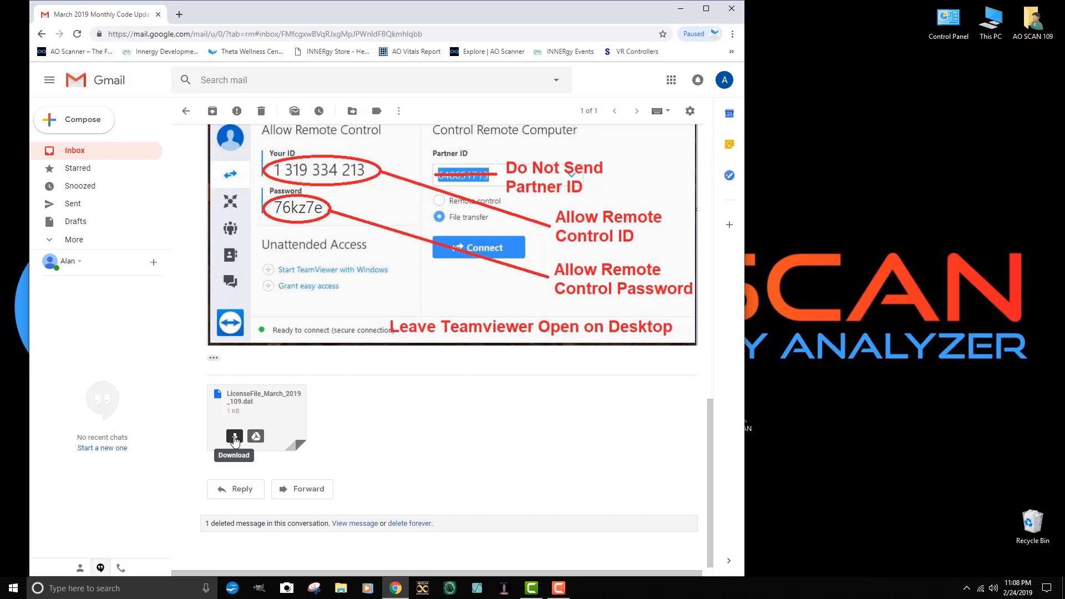
Download the LicenseFile_March_2019 attachment and minimize Chrome to show the desktop
{"action": "left_click", "coordinate": [234, 436]}
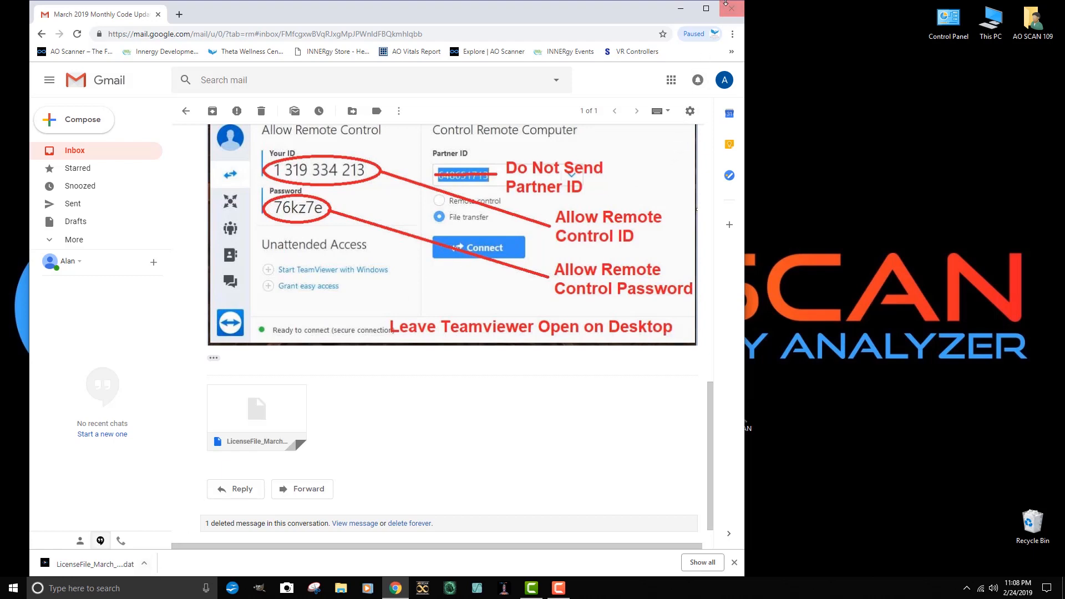
{"action": "left_click", "coordinate": [731, 7]}
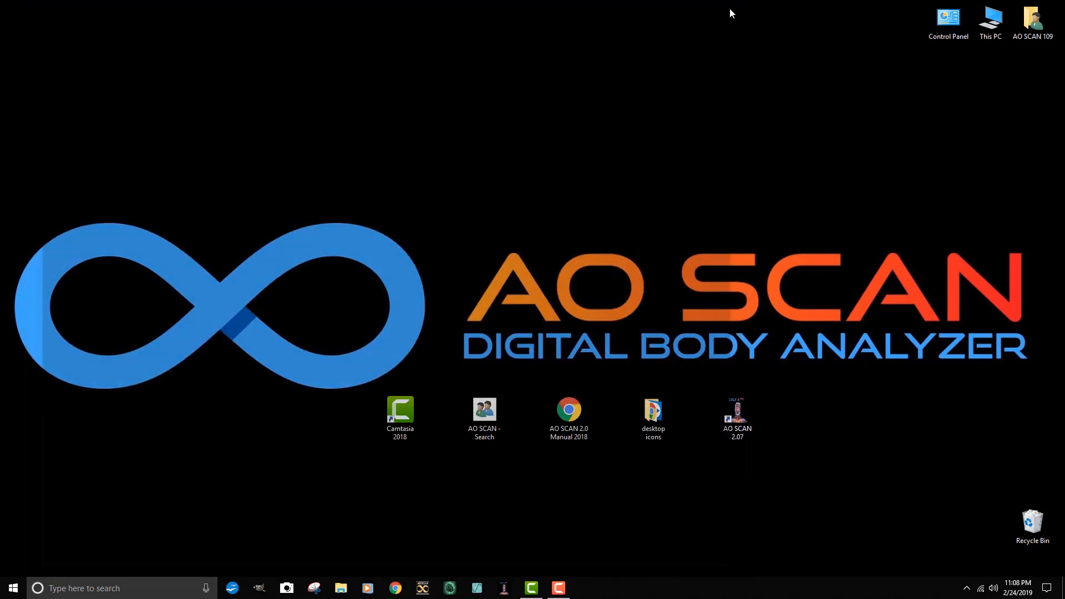
{"action": "mouse_move", "coordinate": [573, 458]}
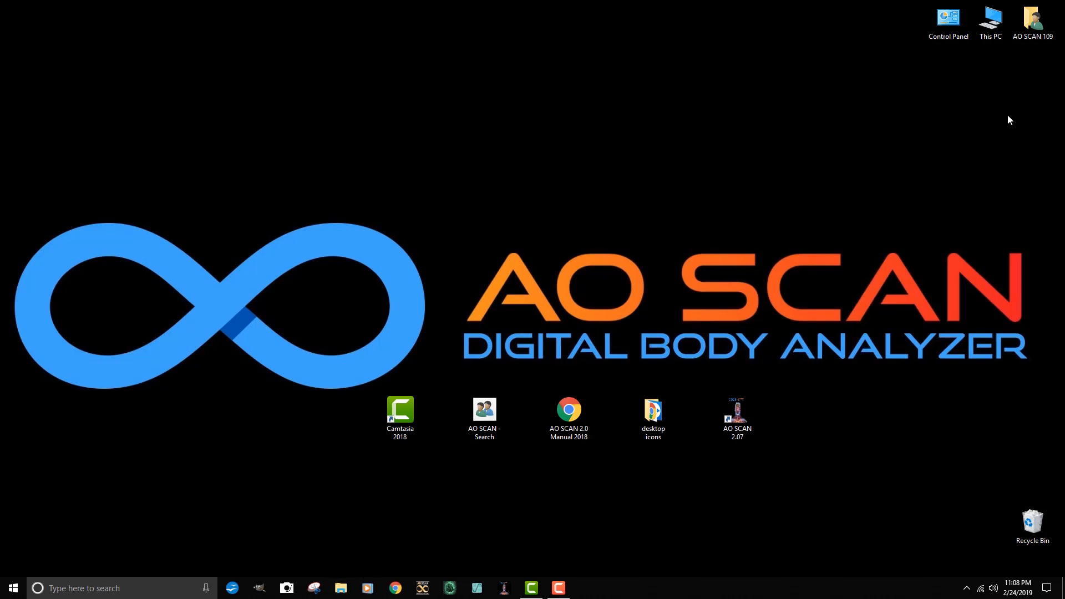
Open Downloads via This PC and select LicenseFile_March_2019_109
{"action": "double_click", "coordinate": [990, 16]}
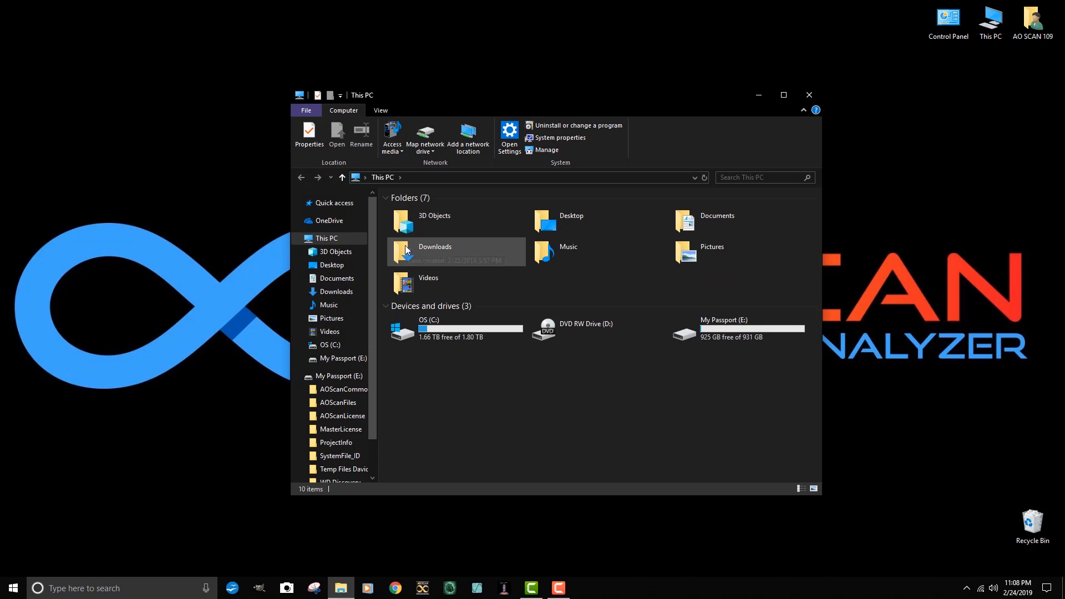
{"action": "mouse_move", "coordinate": [452, 255]}
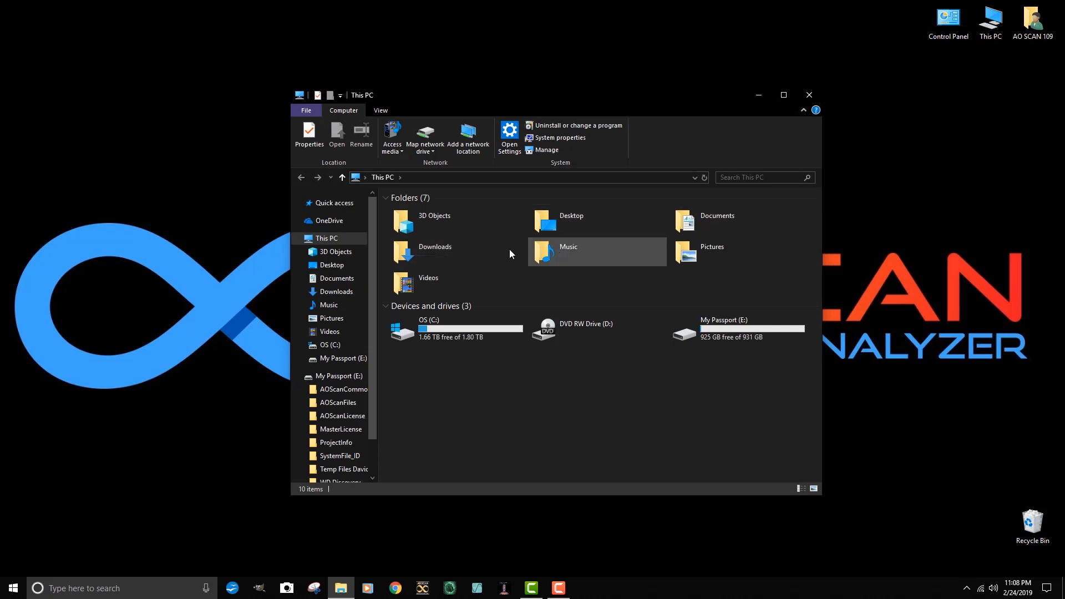
{"action": "mouse_move", "coordinate": [441, 253]}
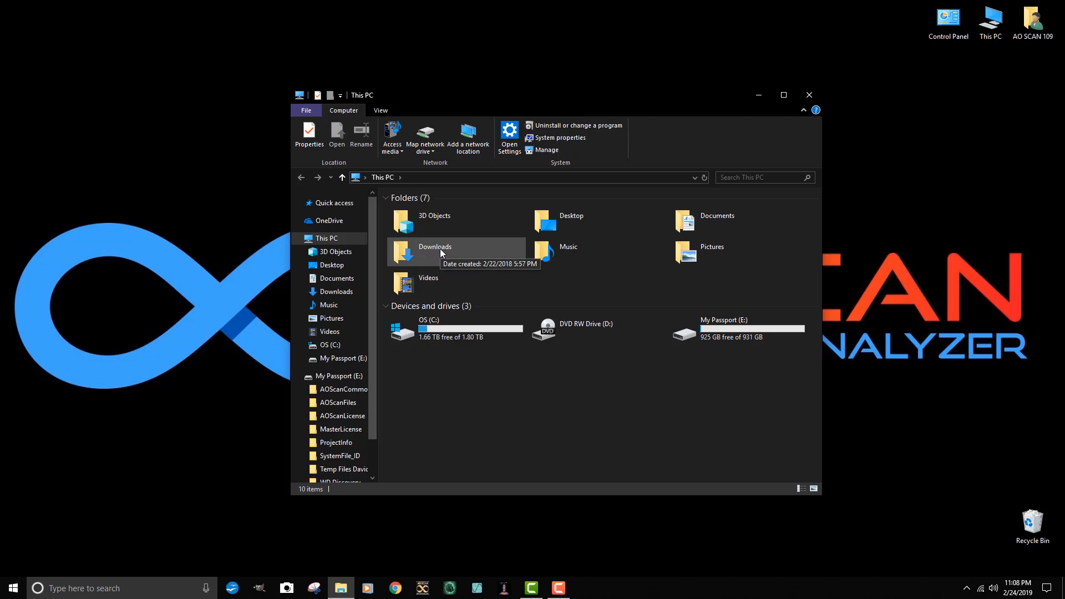
{"action": "double_click", "coordinate": [435, 253]}
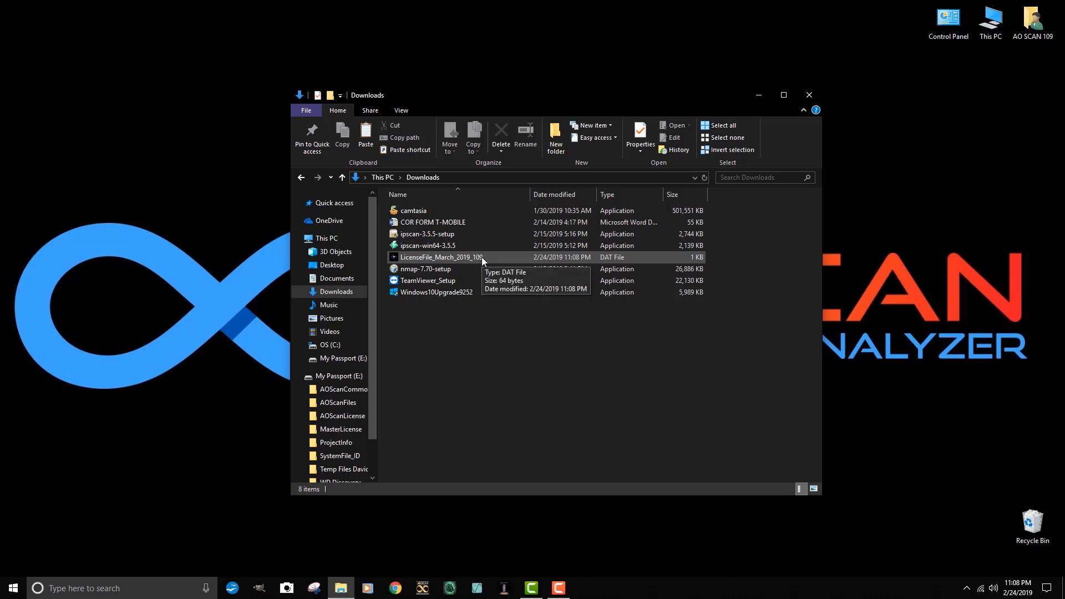
{"action": "mouse_move", "coordinate": [497, 258]}
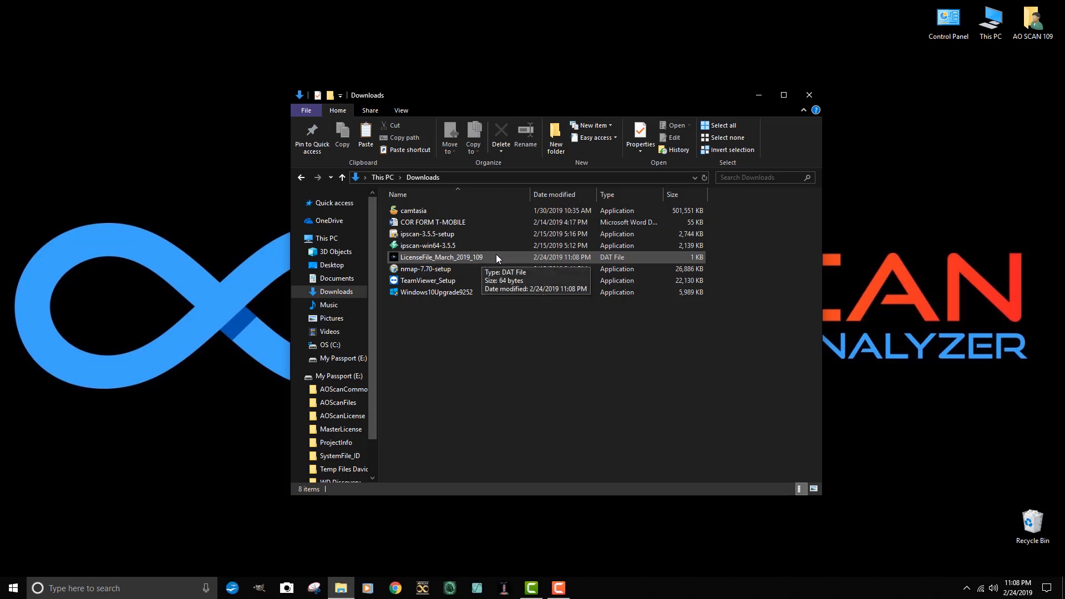
{"action": "left_click", "coordinate": [441, 257]}
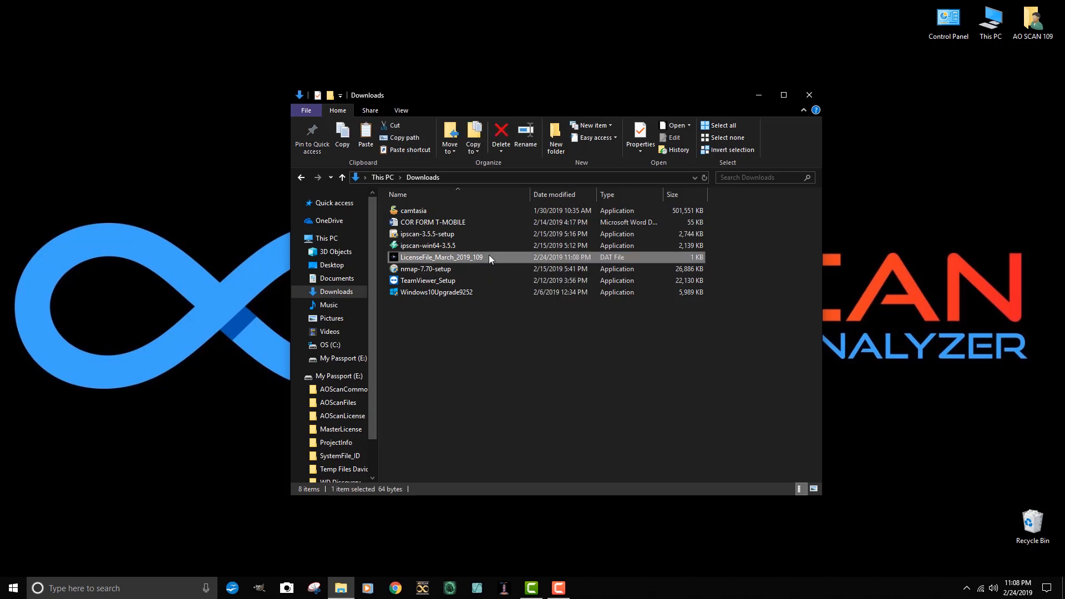
{"action": "mouse_move", "coordinate": [489, 260]}
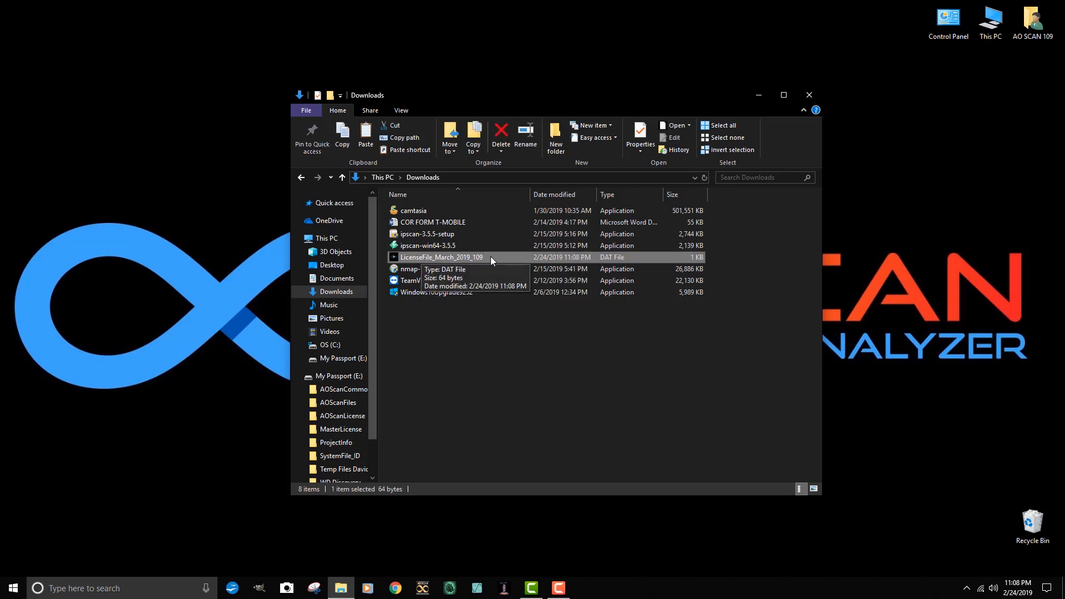
Copy LicenseFile_March_2019_109 from its context menu in Downloads
{"action": "right_click", "coordinate": [441, 256]}
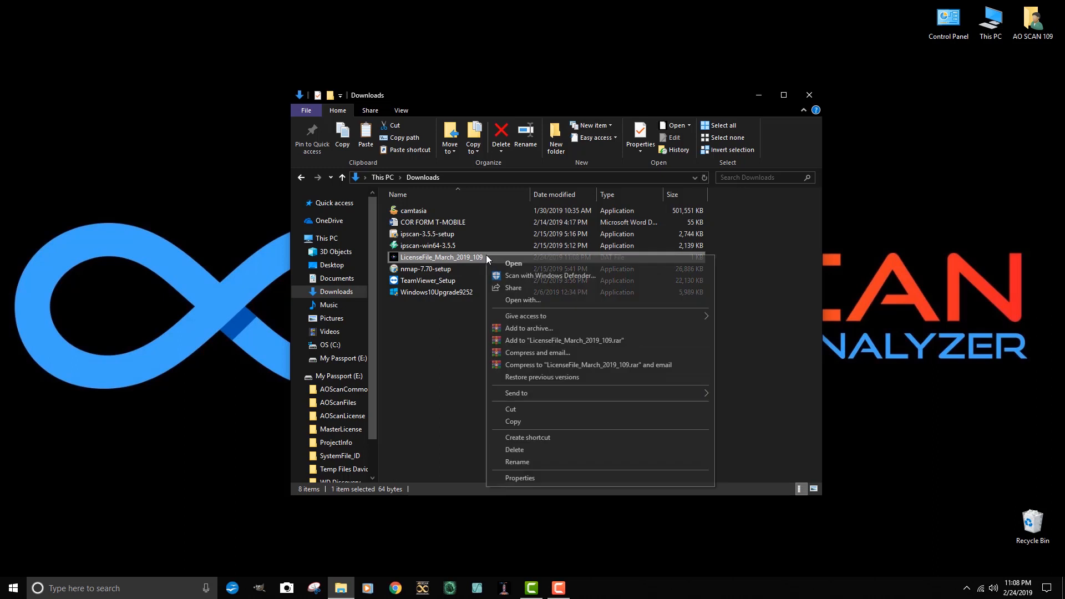
{"action": "mouse_move", "coordinate": [550, 275]}
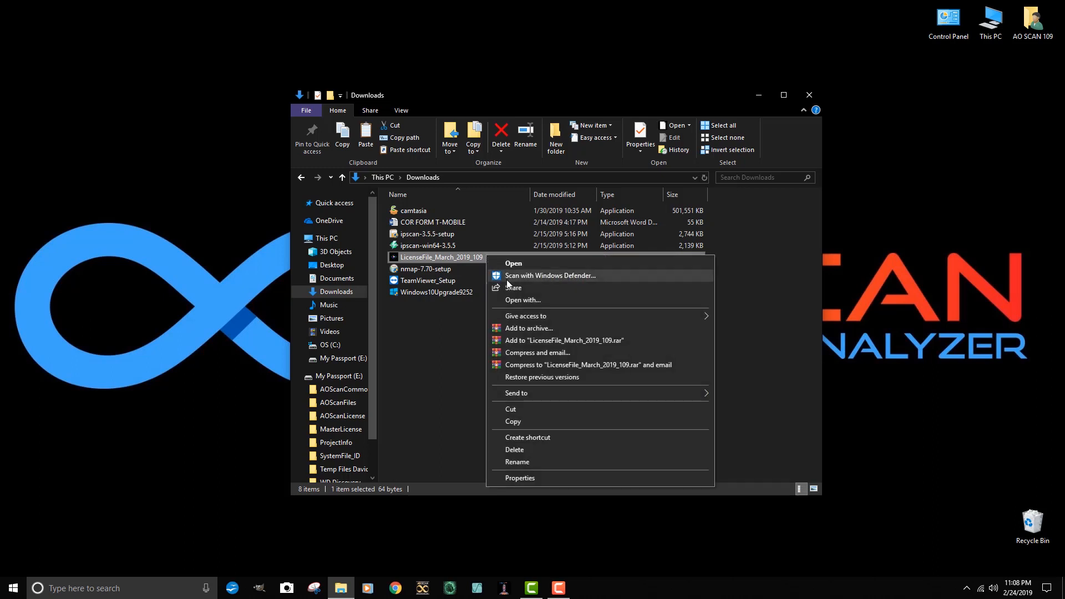
{"action": "mouse_move", "coordinate": [533, 425]}
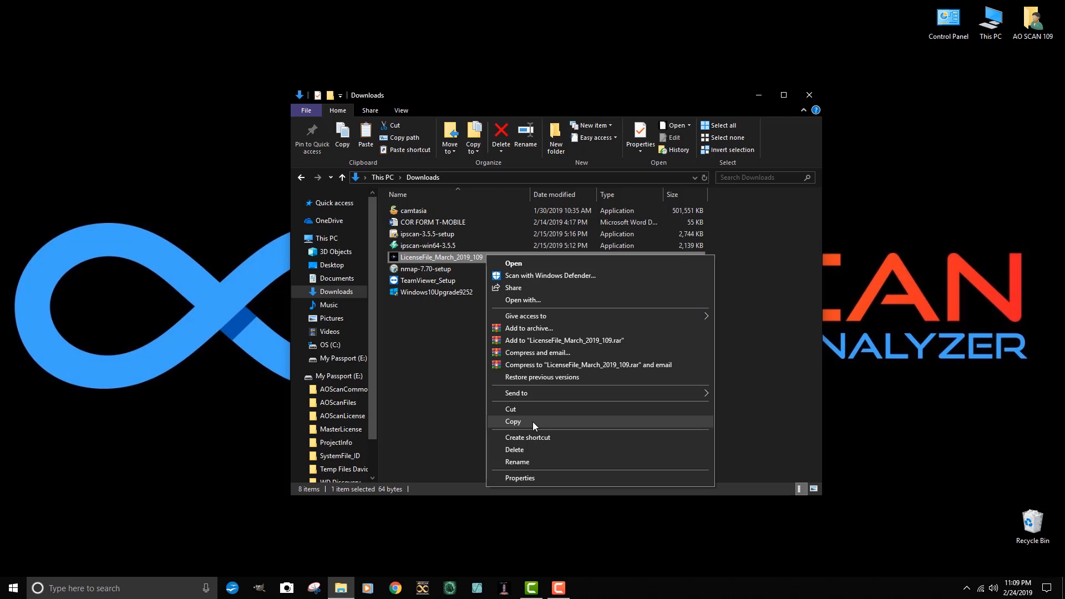
{"action": "left_click", "coordinate": [513, 421]}
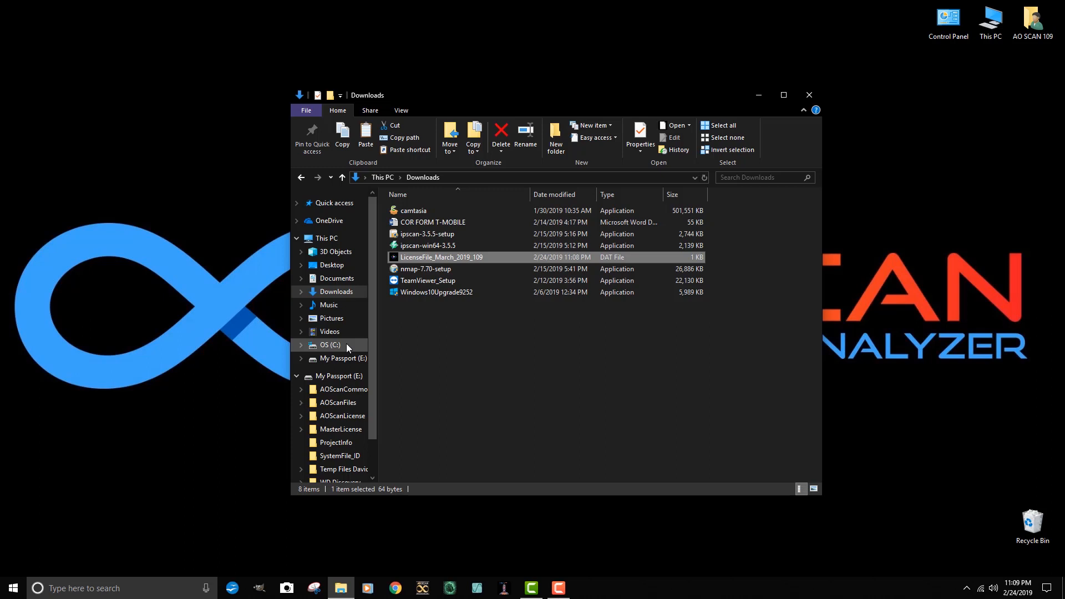
Navigate to C:\AOScanCommon, listing its subfolders including LicenseFiles
{"action": "left_click", "coordinate": [330, 345]}
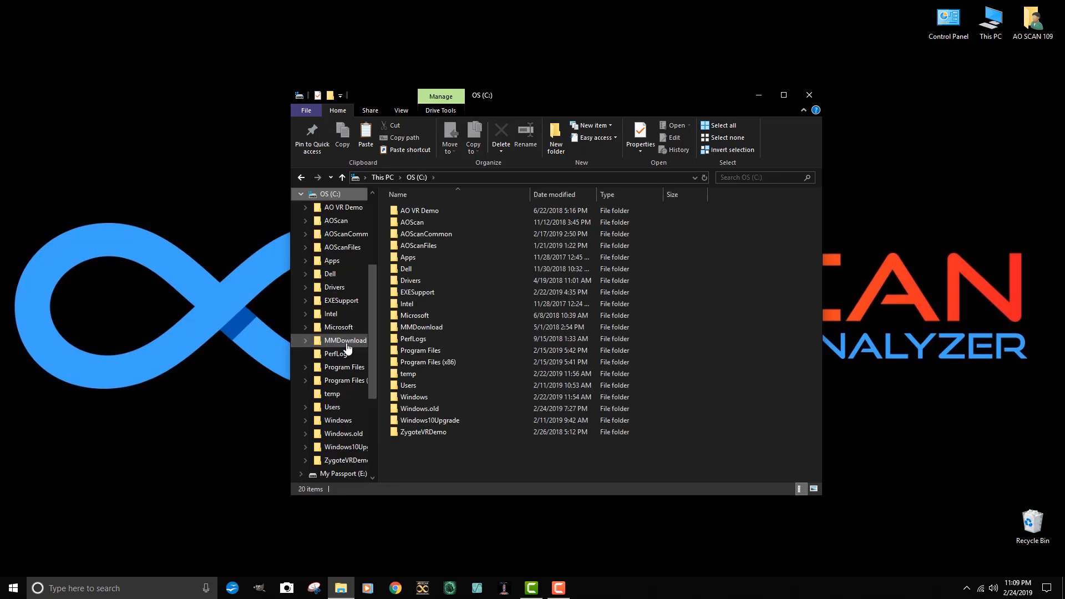
{"action": "left_click", "coordinate": [406, 304]}
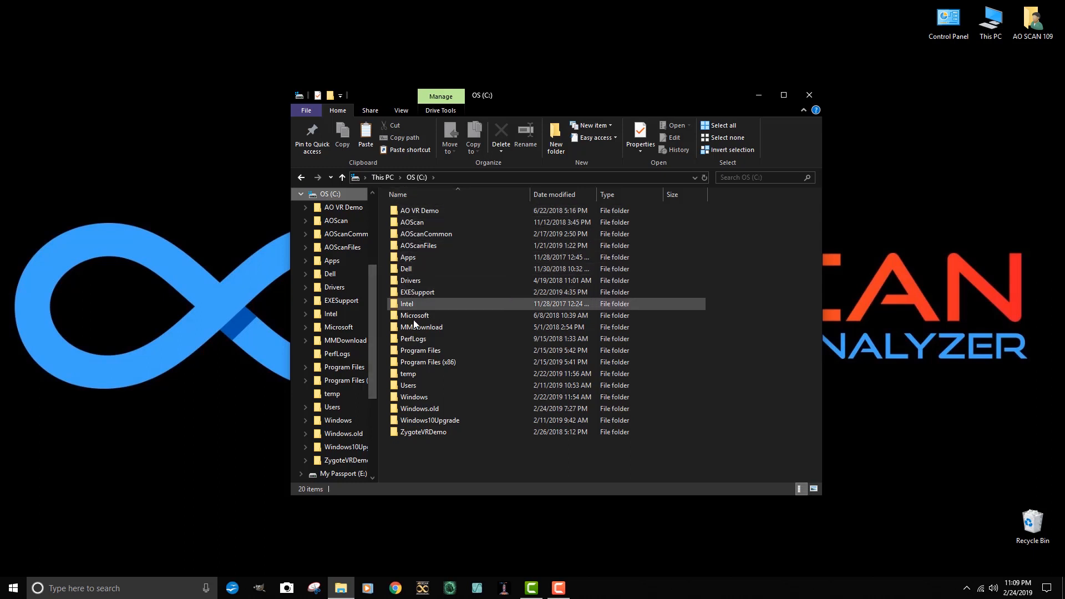
{"action": "left_click", "coordinate": [421, 431]}
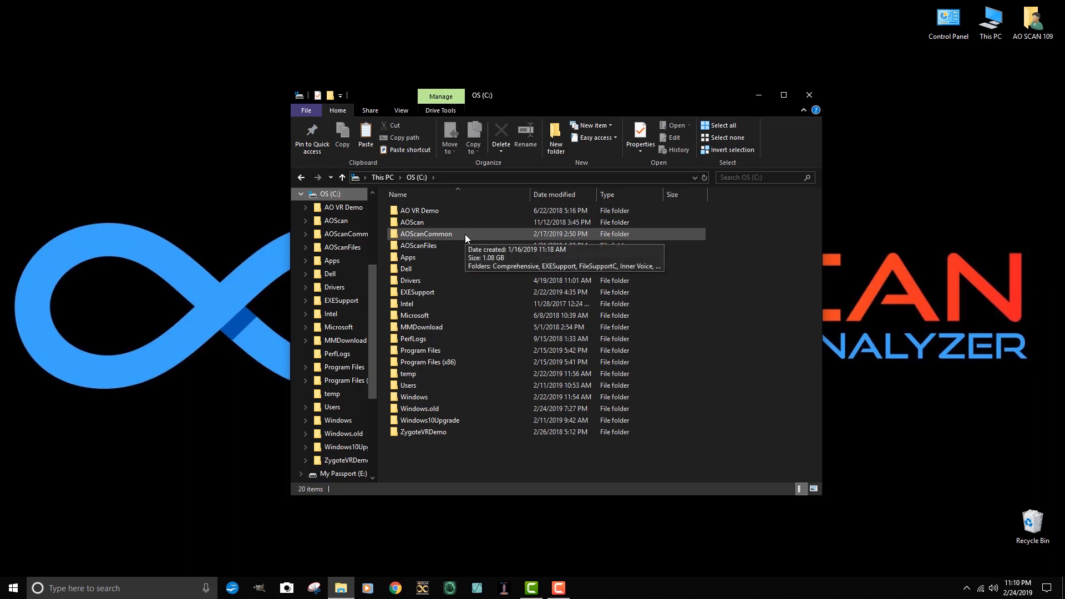
{"action": "double_click", "coordinate": [426, 234]}
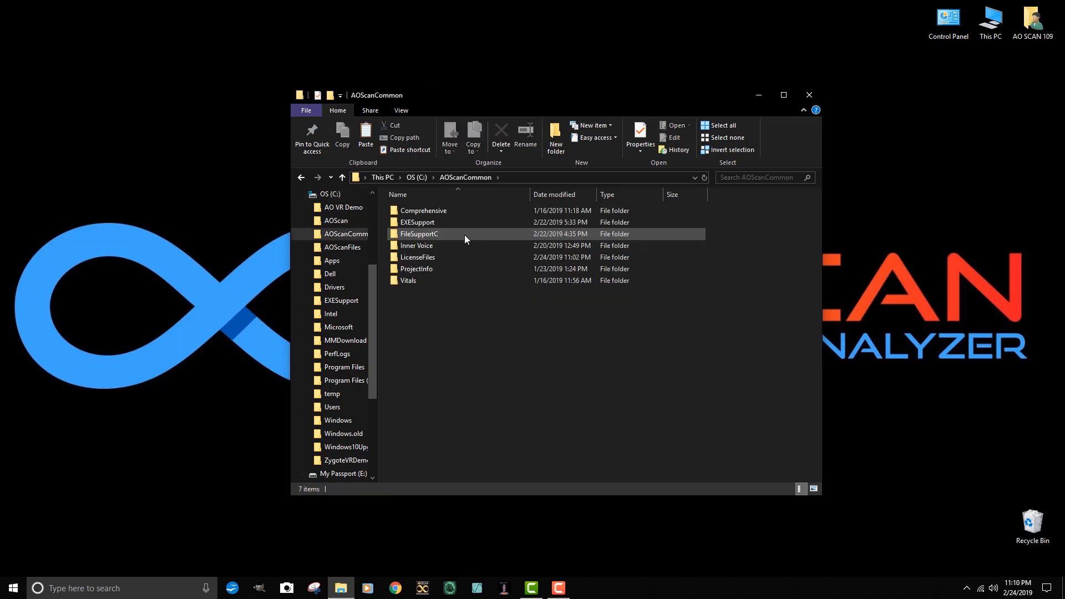
{"action": "left_click", "coordinate": [423, 209]}
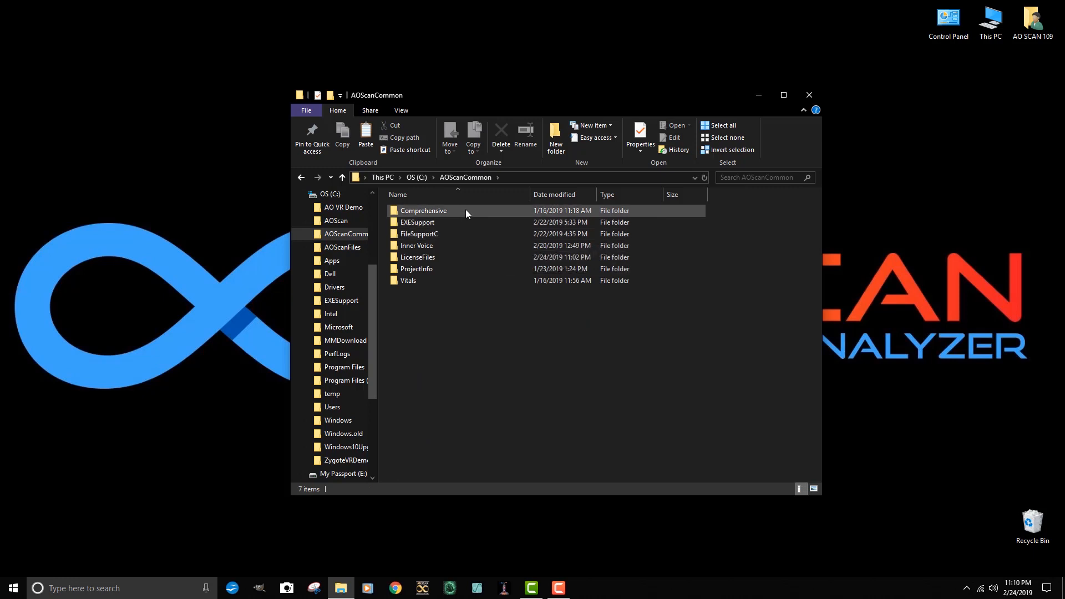
{"action": "left_click", "coordinate": [407, 280]}
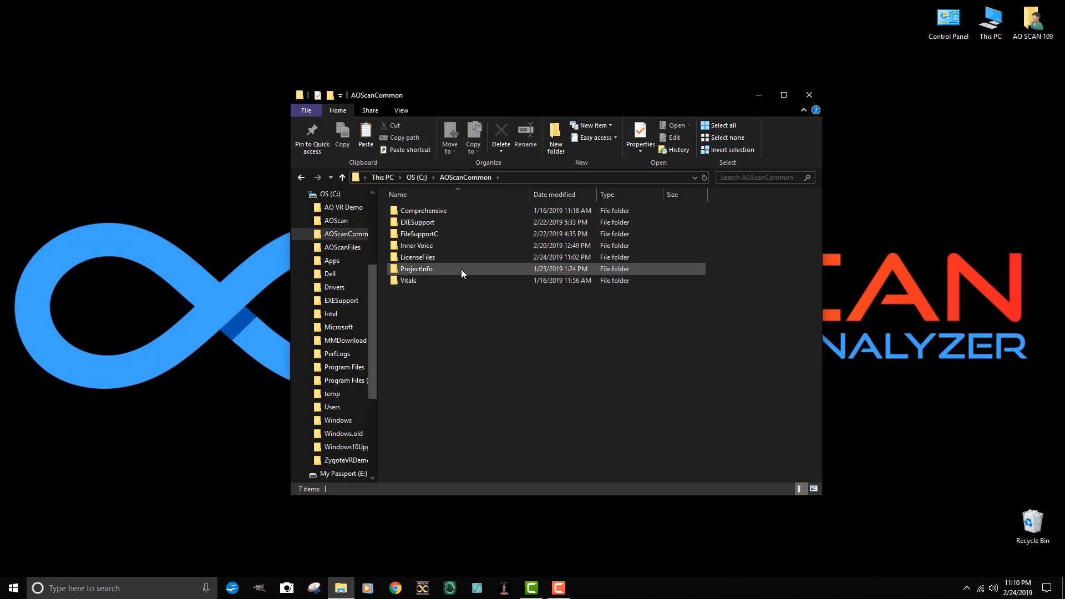
{"action": "mouse_move", "coordinate": [461, 268]}
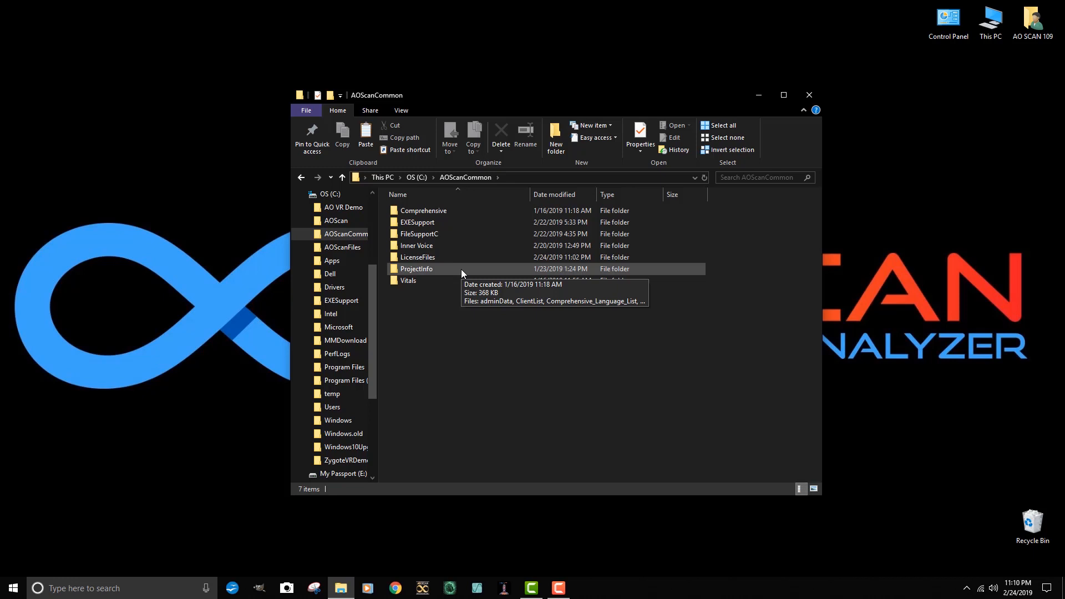
{"action": "mouse_move", "coordinate": [468, 269]}
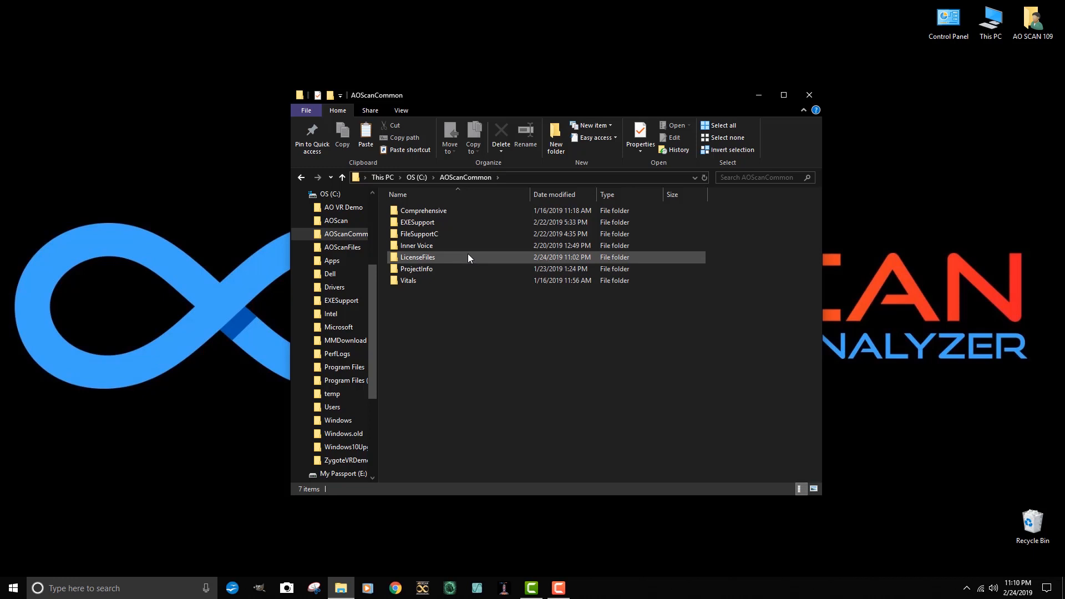
{"action": "mouse_move", "coordinate": [473, 260]}
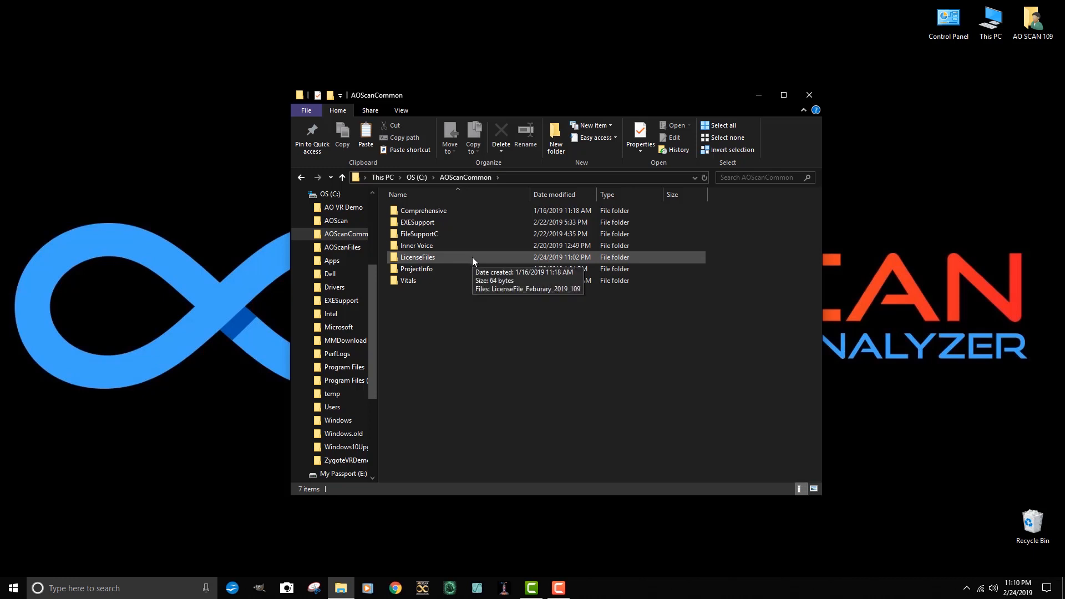
Check LicenseFiles holds only the February file, return to AOScanCommon and bring up LicenseFiles' menu
{"action": "double_click", "coordinate": [418, 256]}
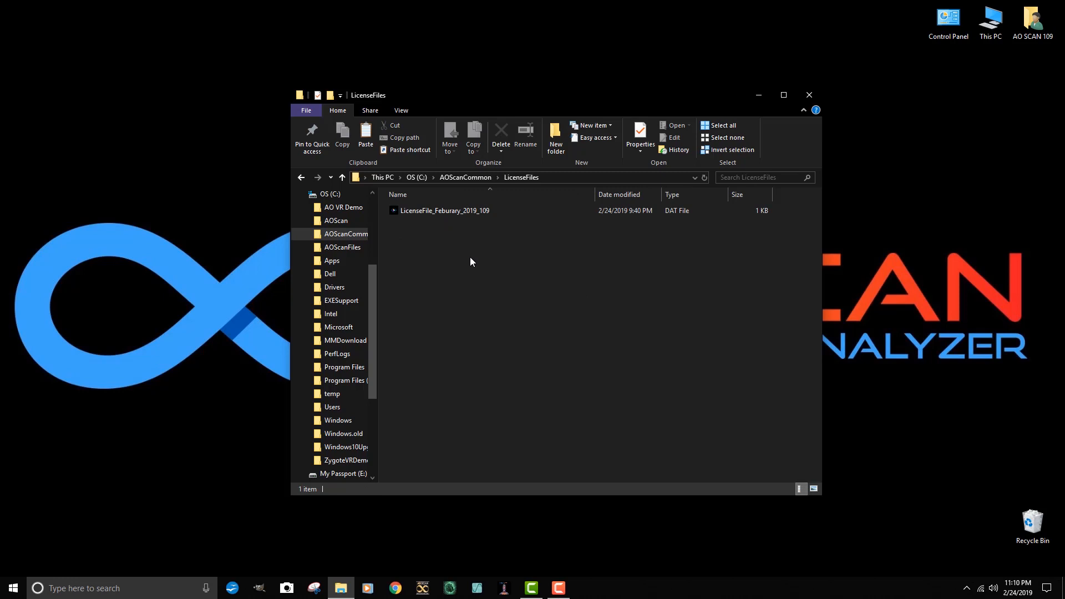
{"action": "left_click", "coordinate": [445, 210]}
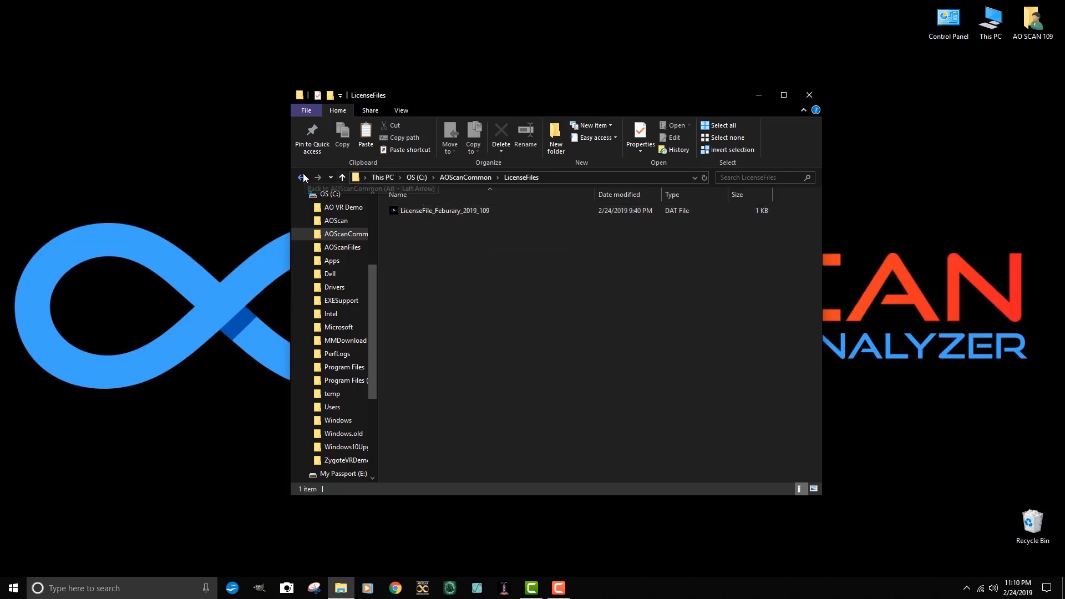
{"action": "left_click", "coordinate": [302, 178]}
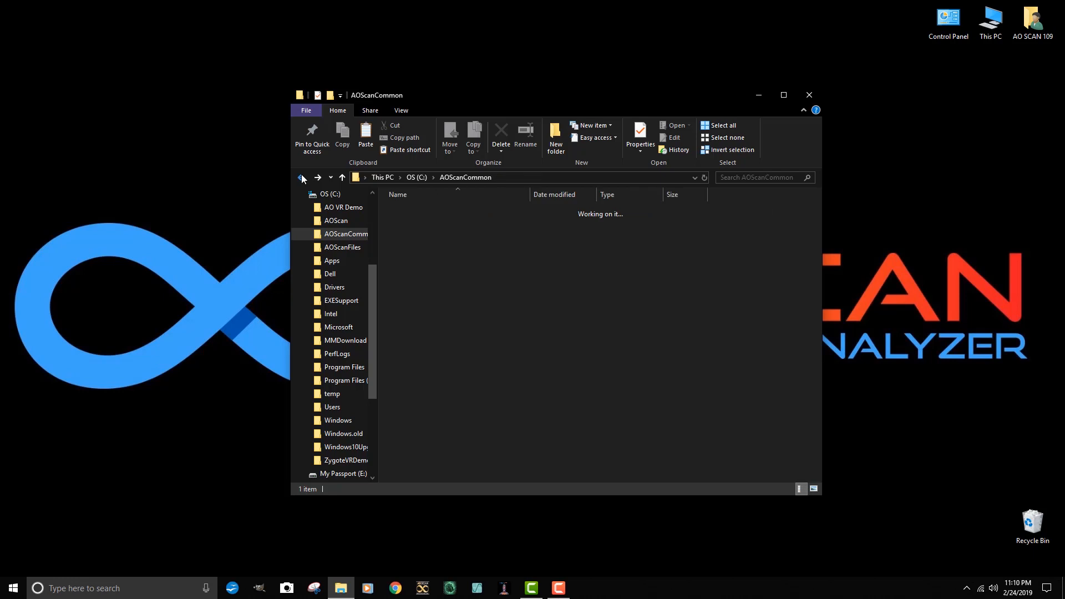
{"action": "left_click", "coordinate": [417, 256]}
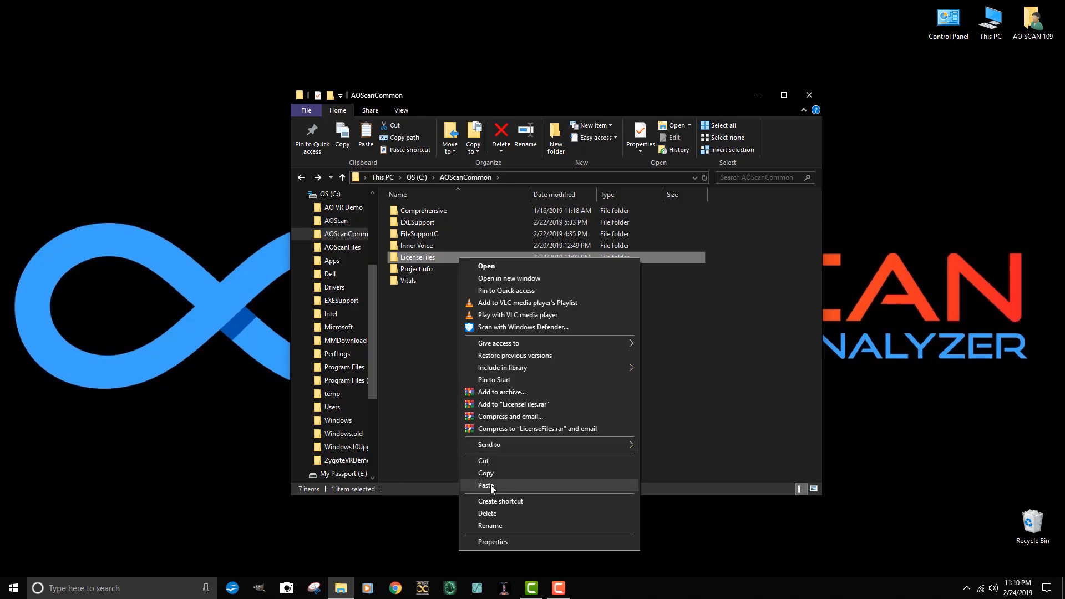
Paste the March license into LicenseFiles and confirm February and March 2019 files are both present
{"action": "left_click", "coordinate": [485, 485]}
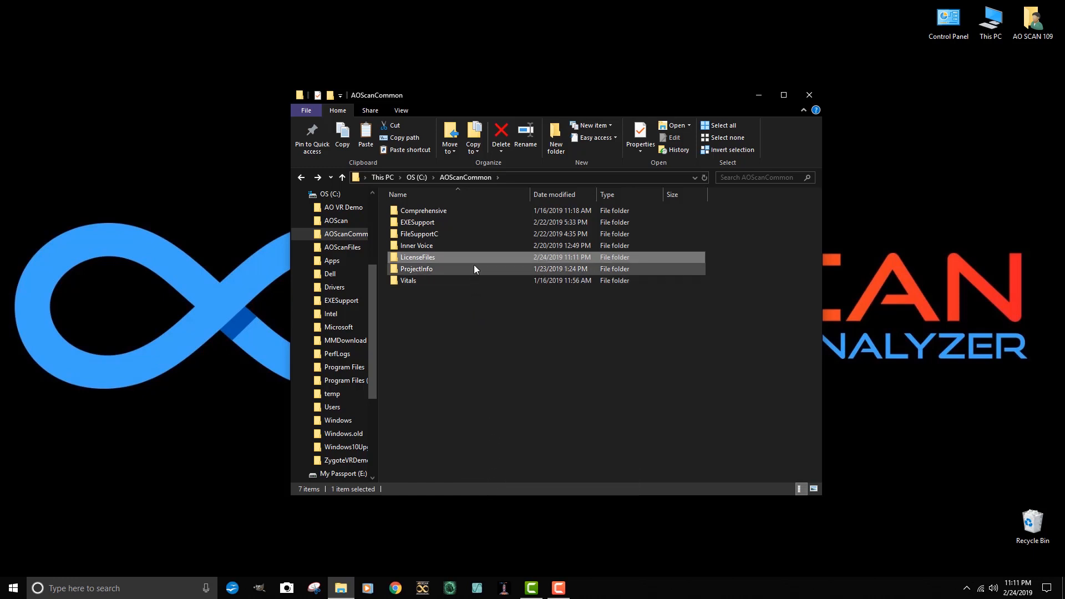
{"action": "double_click", "coordinate": [417, 256]}
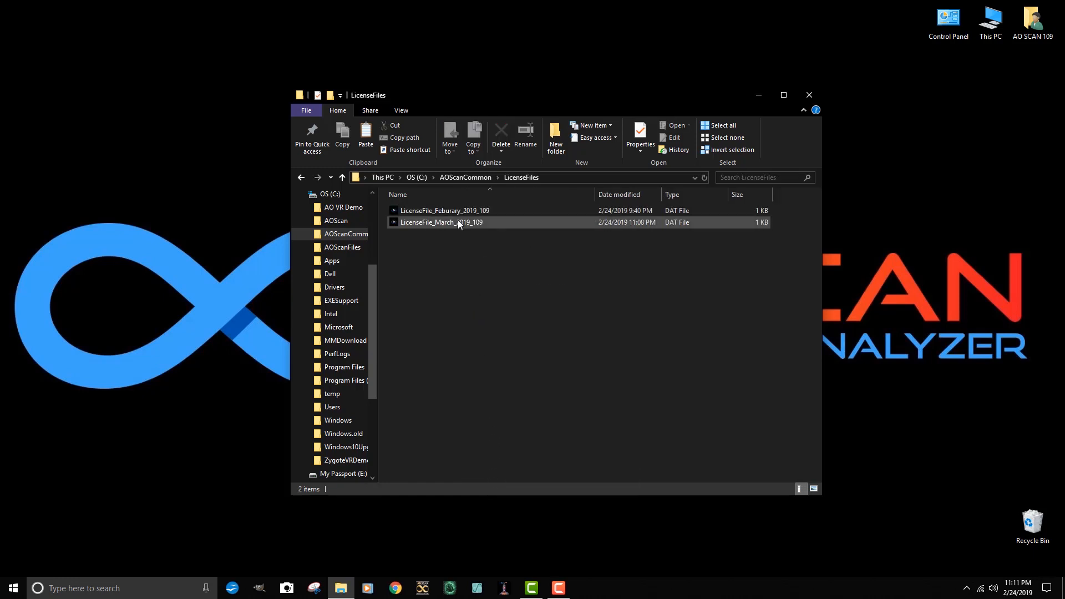
{"action": "mouse_move", "coordinate": [445, 210]}
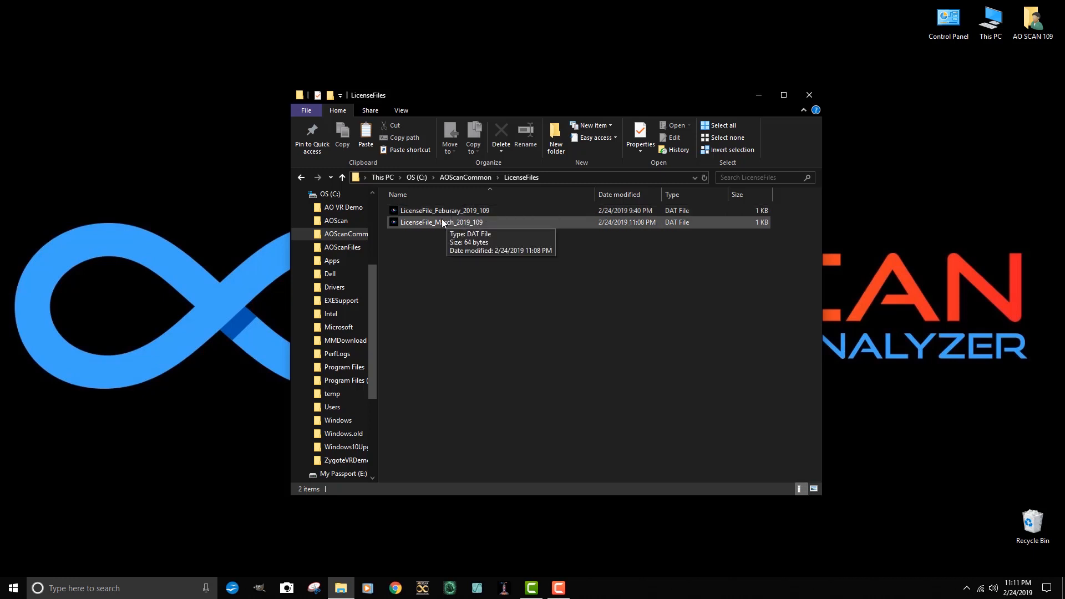
{"action": "mouse_move", "coordinate": [447, 414]}
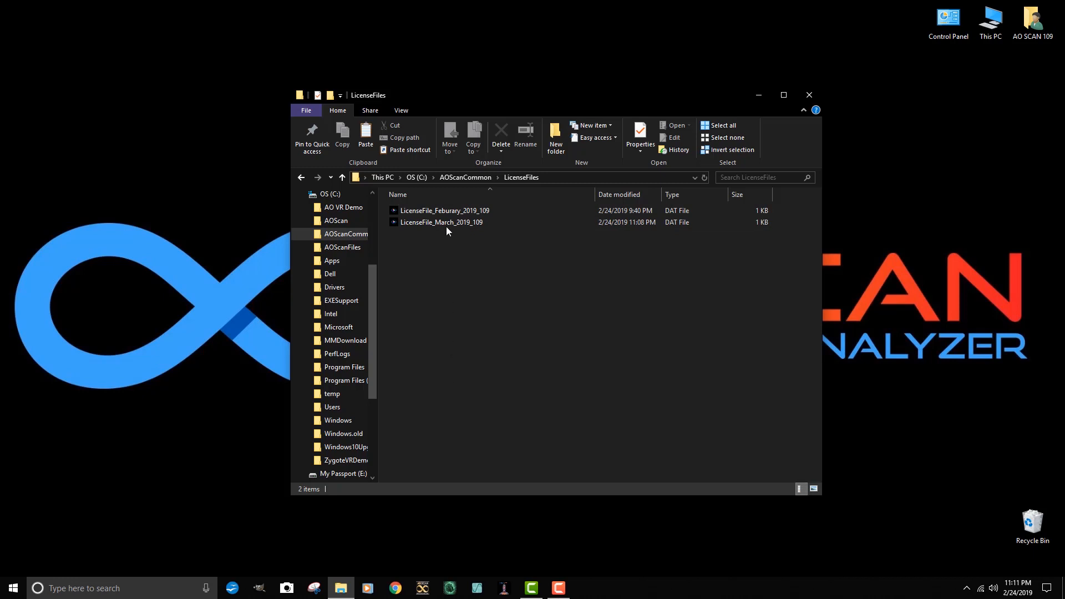
{"action": "left_click", "coordinate": [442, 222]}
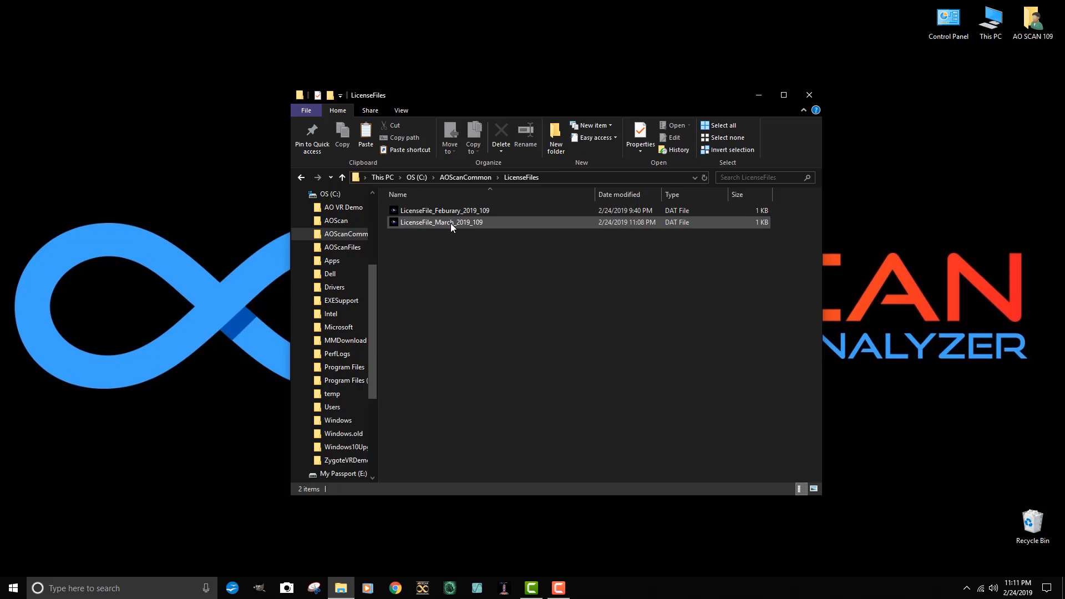
{"action": "left_click", "coordinate": [443, 239]}
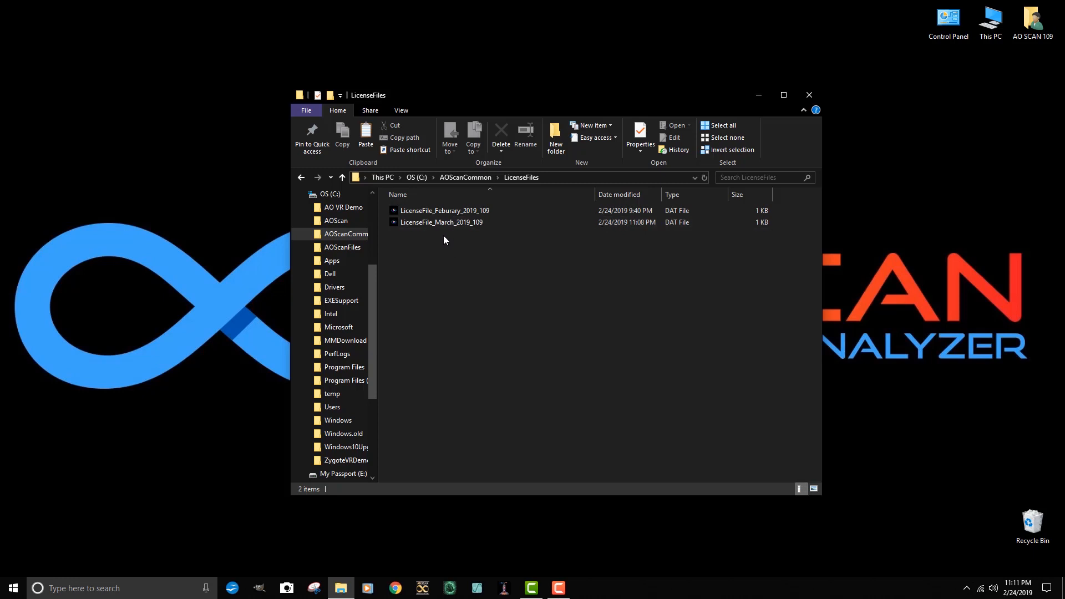
{"action": "mouse_move", "coordinate": [515, 247]}
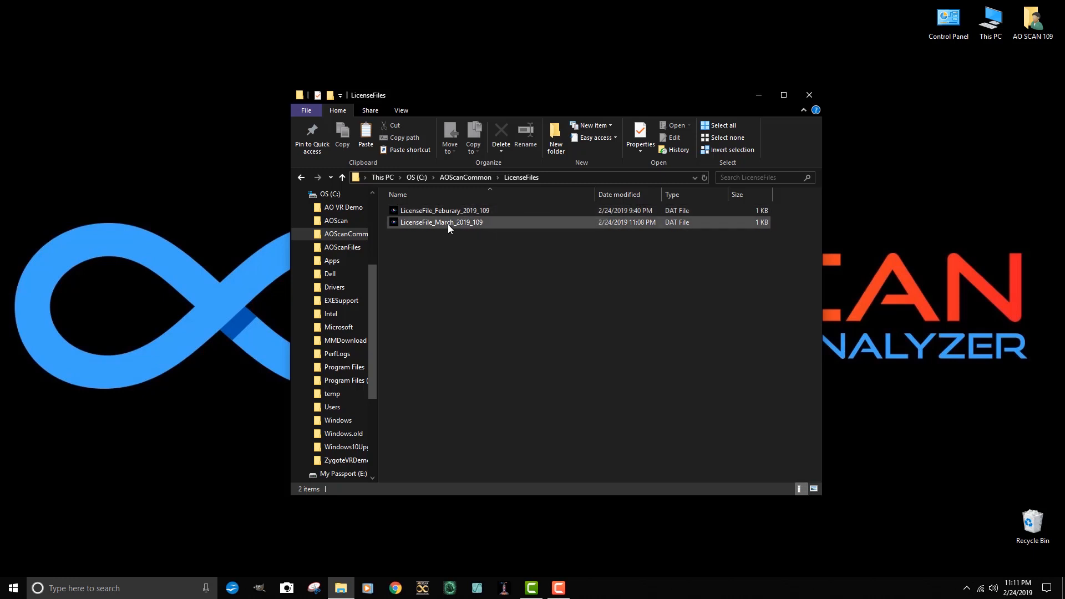
{"action": "mouse_move", "coordinate": [443, 209]}
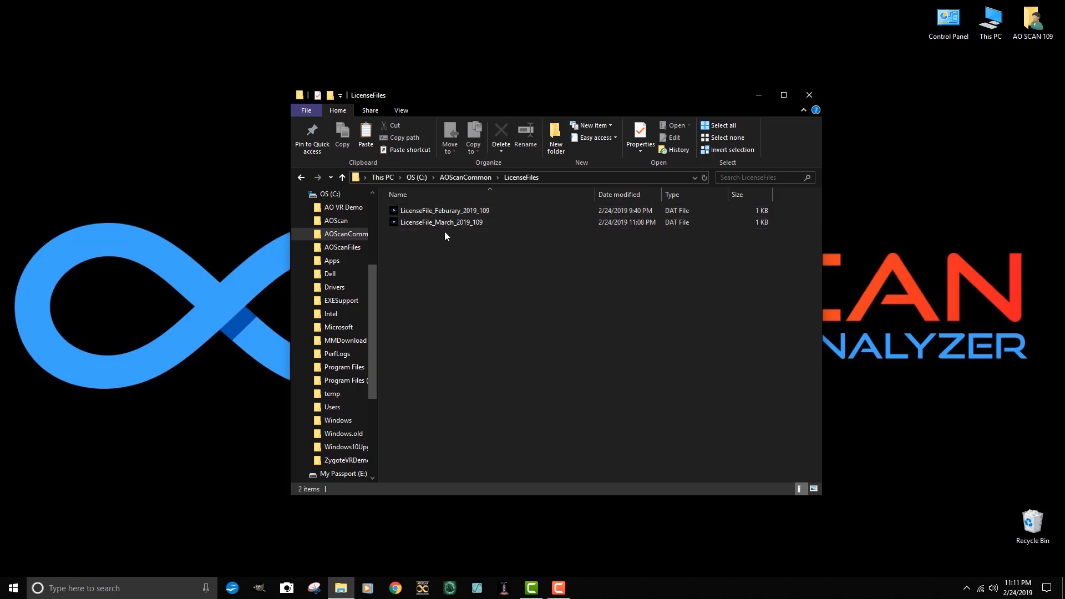
{"action": "left_click", "coordinate": [440, 222]}
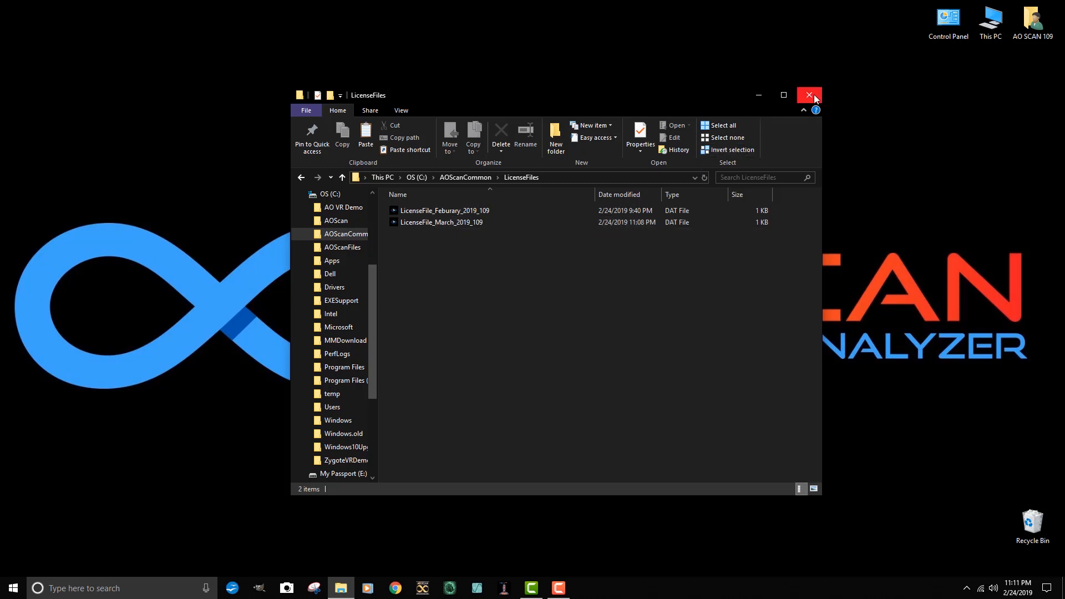
Close File Explorer and launch AO SCAN 2.07 from its desktop shortcut to the main menu
{"action": "left_click", "coordinate": [809, 95]}
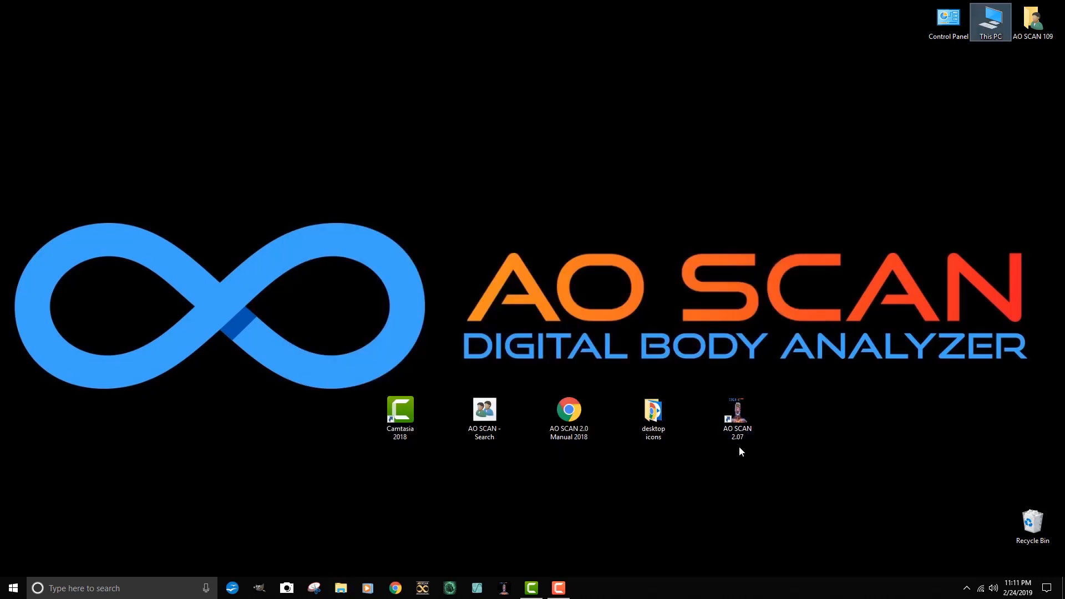
{"action": "left_click", "coordinate": [737, 414]}
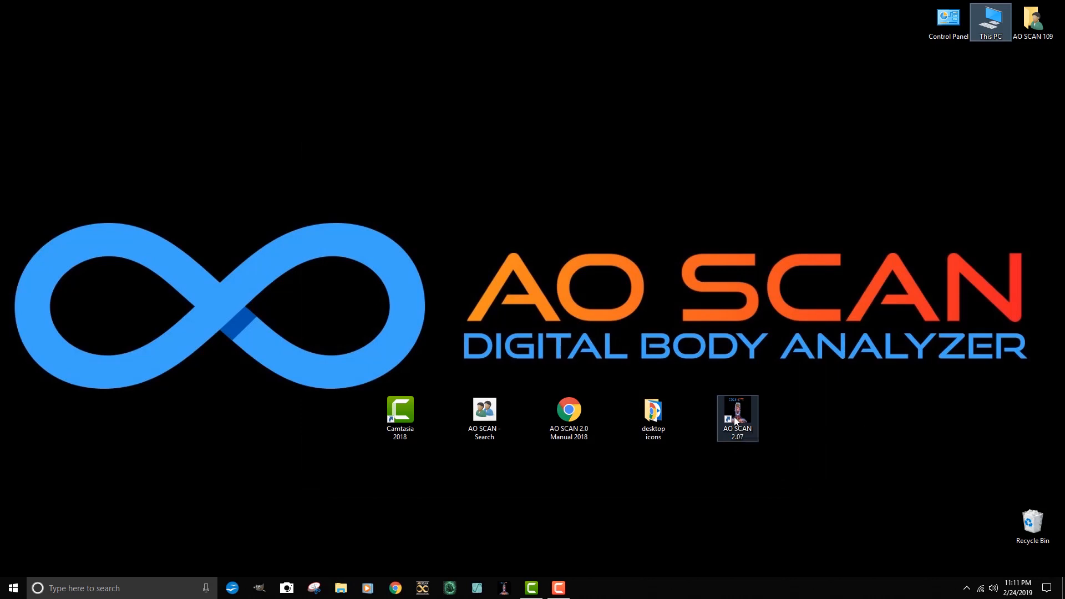
{"action": "double_click", "coordinate": [736, 418]}
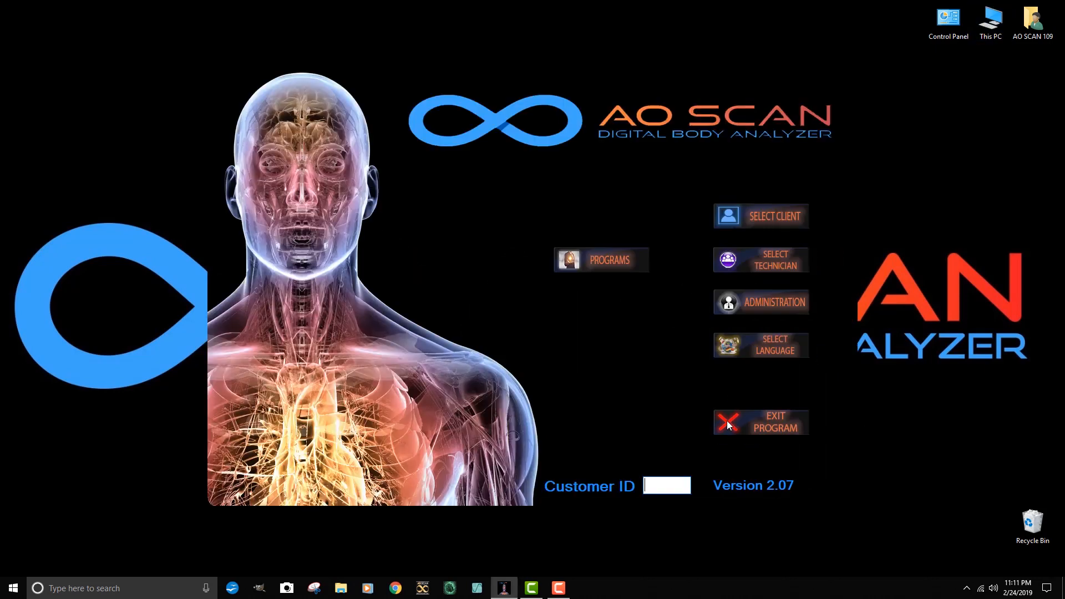